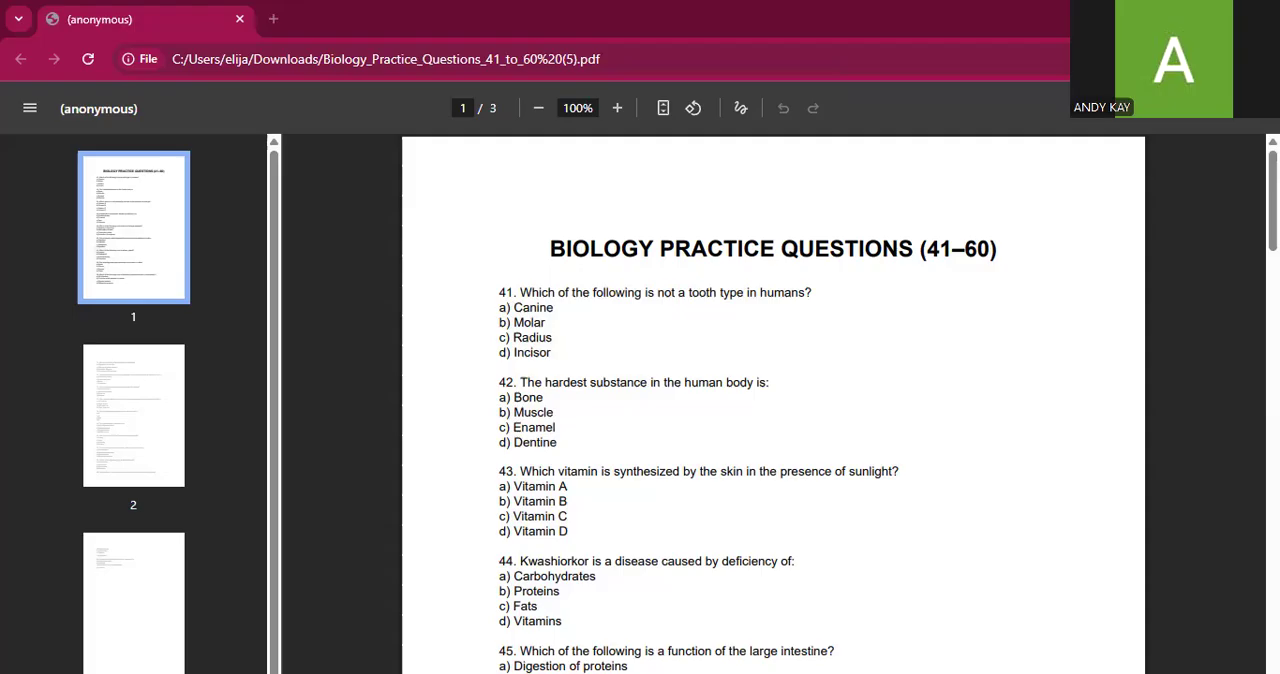
pyautogui.moveTo(1049, 52)
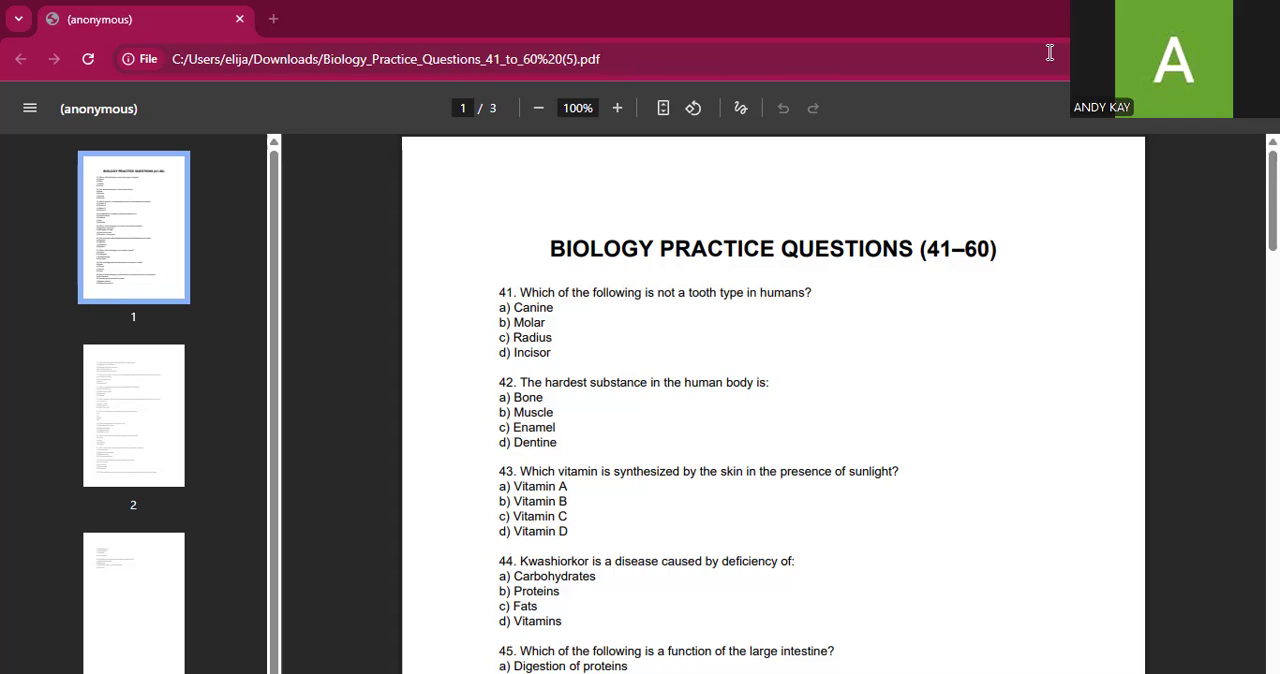
pyautogui.moveTo(814, 321)
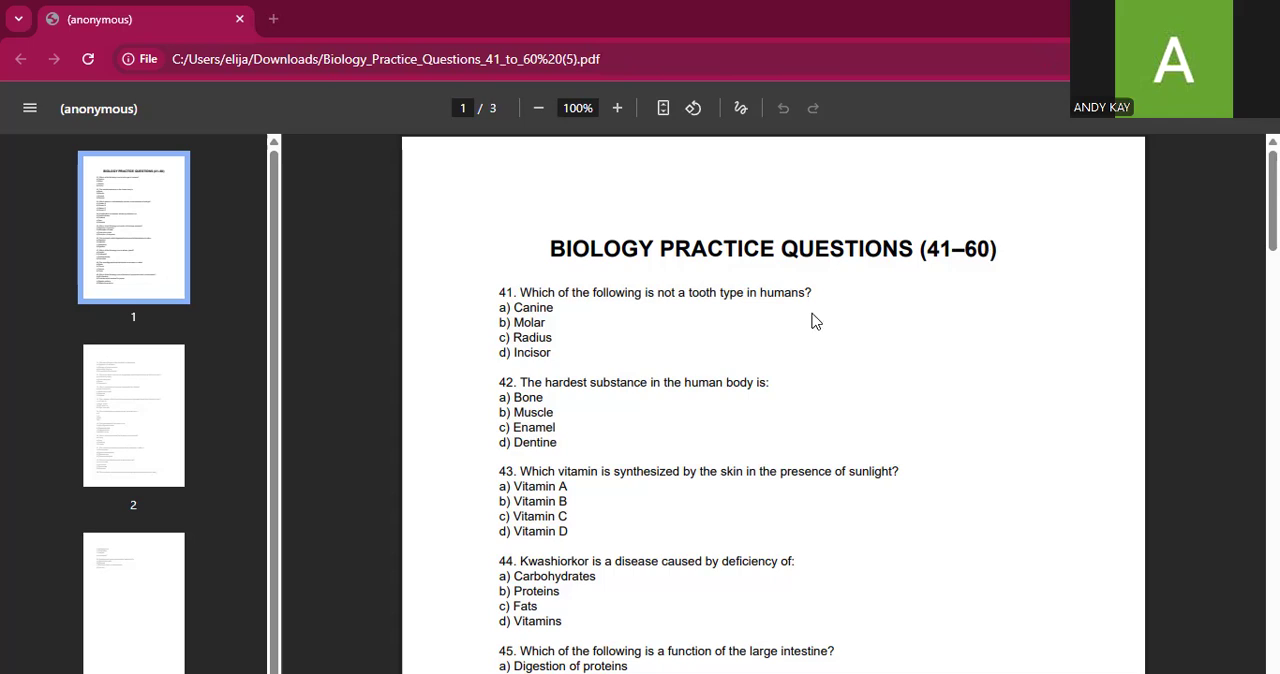
pyautogui.moveTo(735, 306)
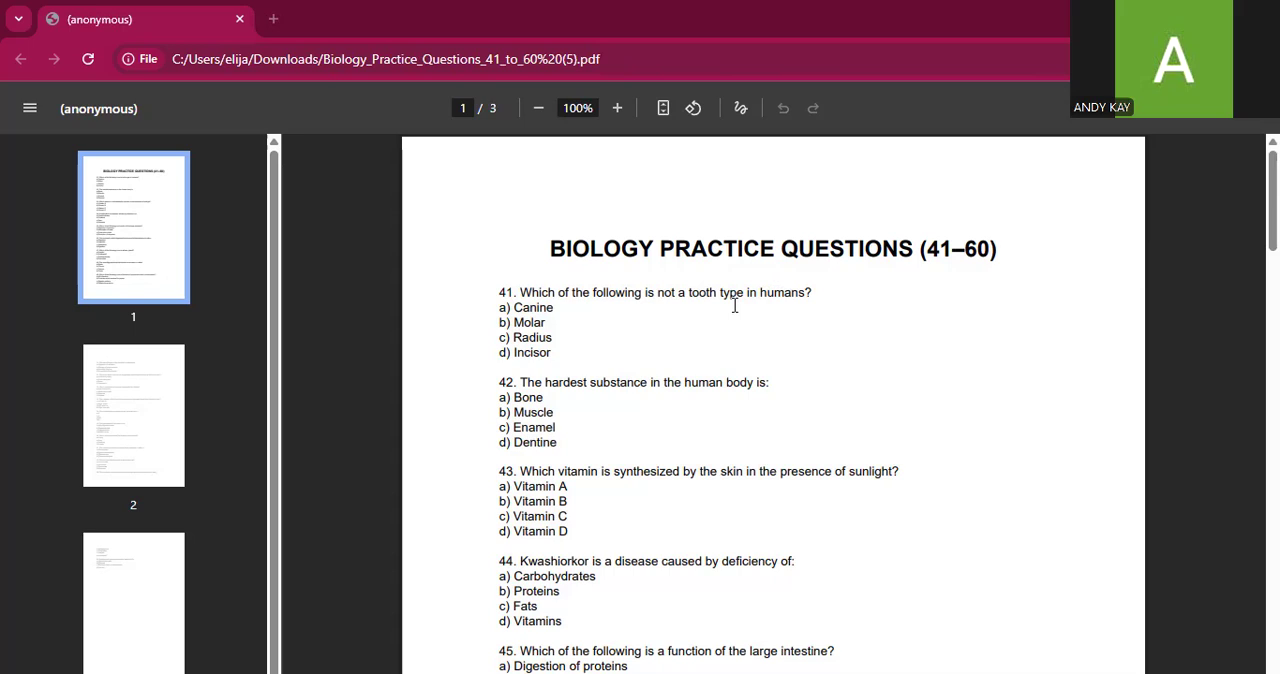
pyautogui.moveTo(903, 247)
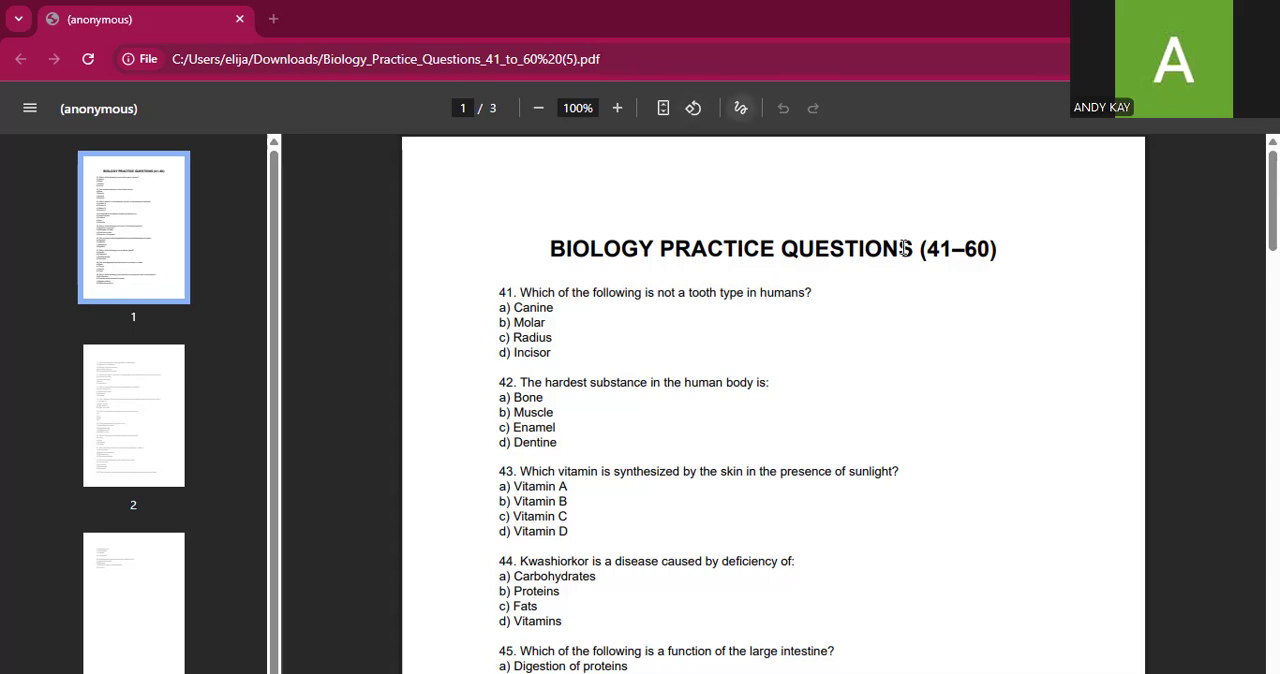
# Switch on the black Draw pen and underline Radius (Q41) and Enamel (Q42).
pyautogui.click(740, 108)
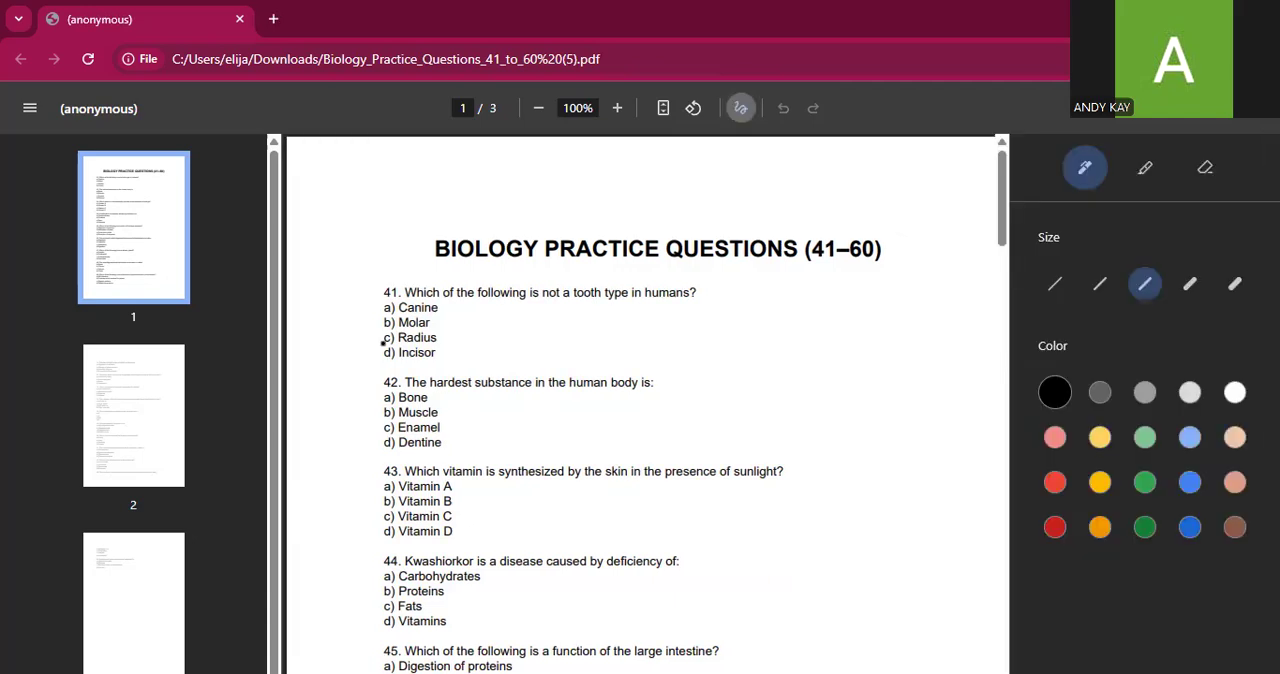
pyautogui.moveTo(383, 340); pyautogui.dragTo(445, 340)
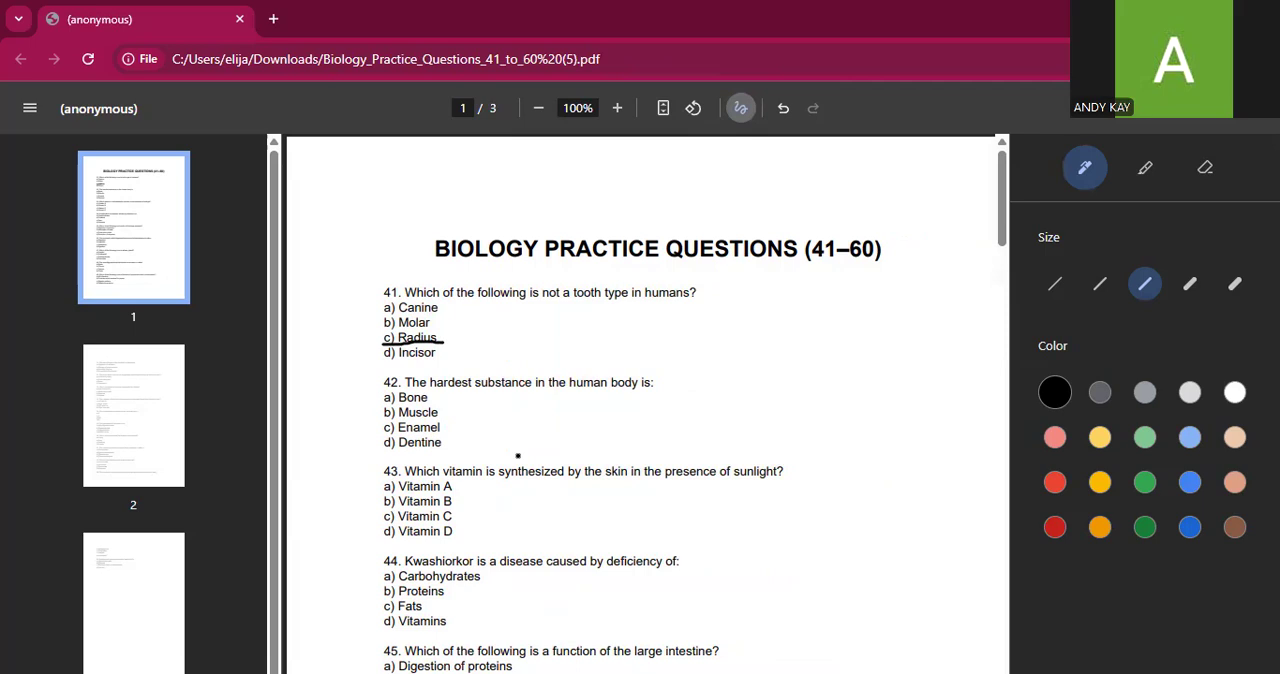
pyautogui.scroll(-3)
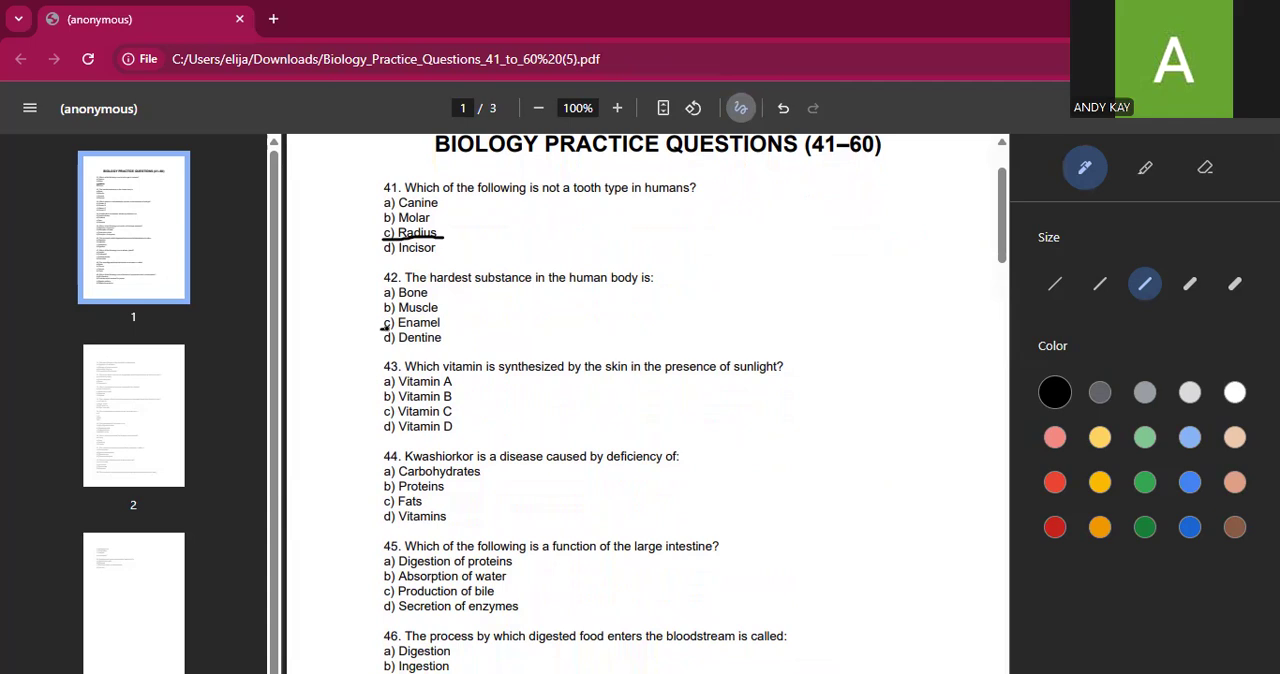
pyautogui.moveTo(385, 335); pyautogui.dragTo(460, 336)
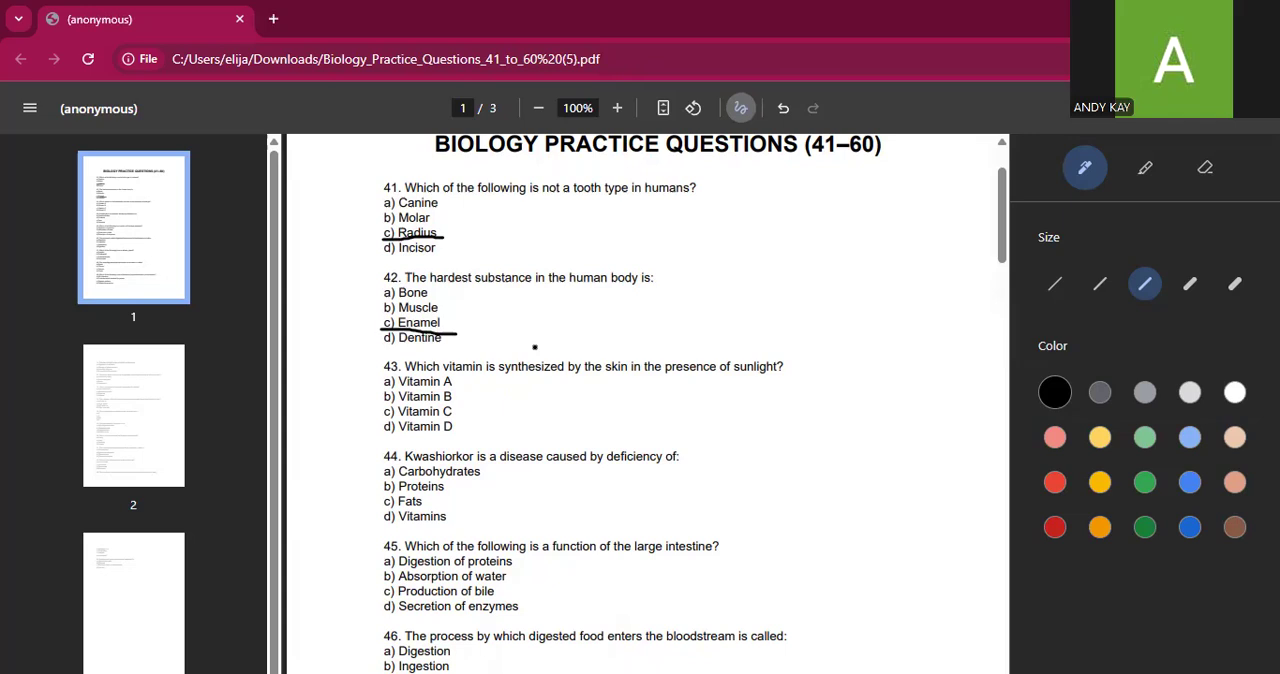
# Draw ink underlines beneath Vitamin D (Q43) and Proteins (Q44).
pyautogui.moveTo(382, 438); pyautogui.dragTo(425, 438)
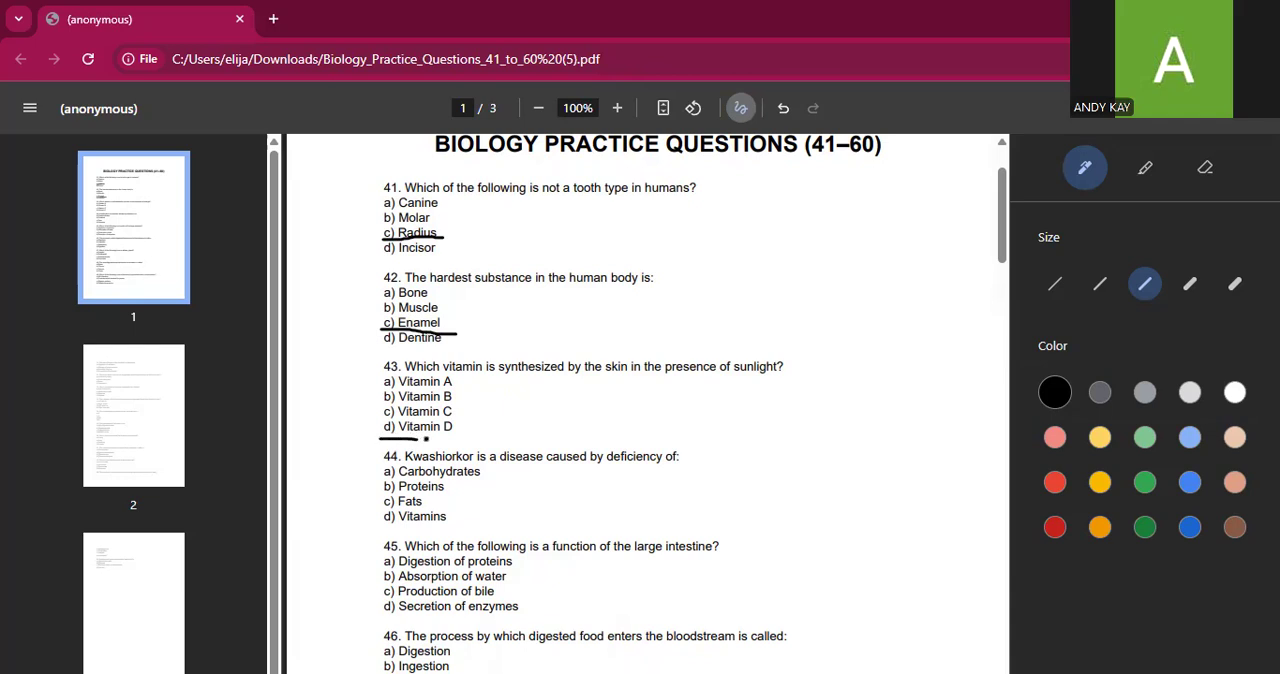
pyautogui.moveTo(383, 438); pyautogui.dragTo(463, 440)
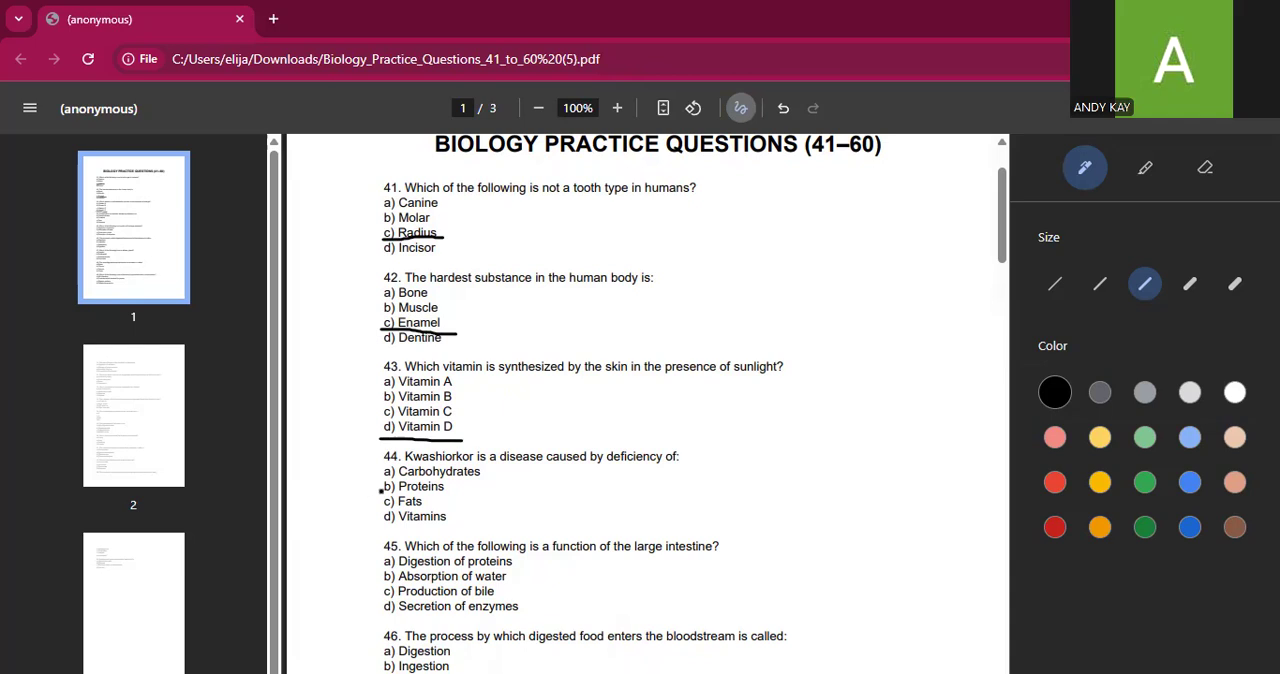
pyautogui.moveTo(380, 492); pyautogui.dragTo(450, 492)
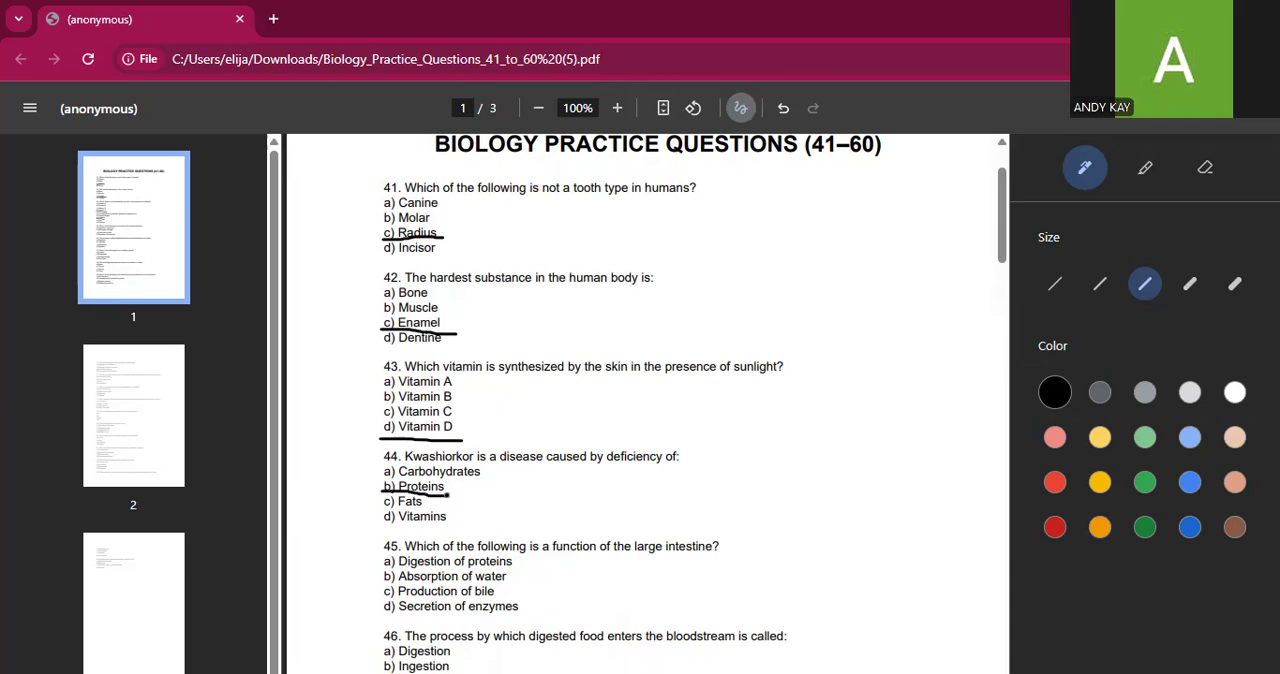
pyautogui.scroll(-3)
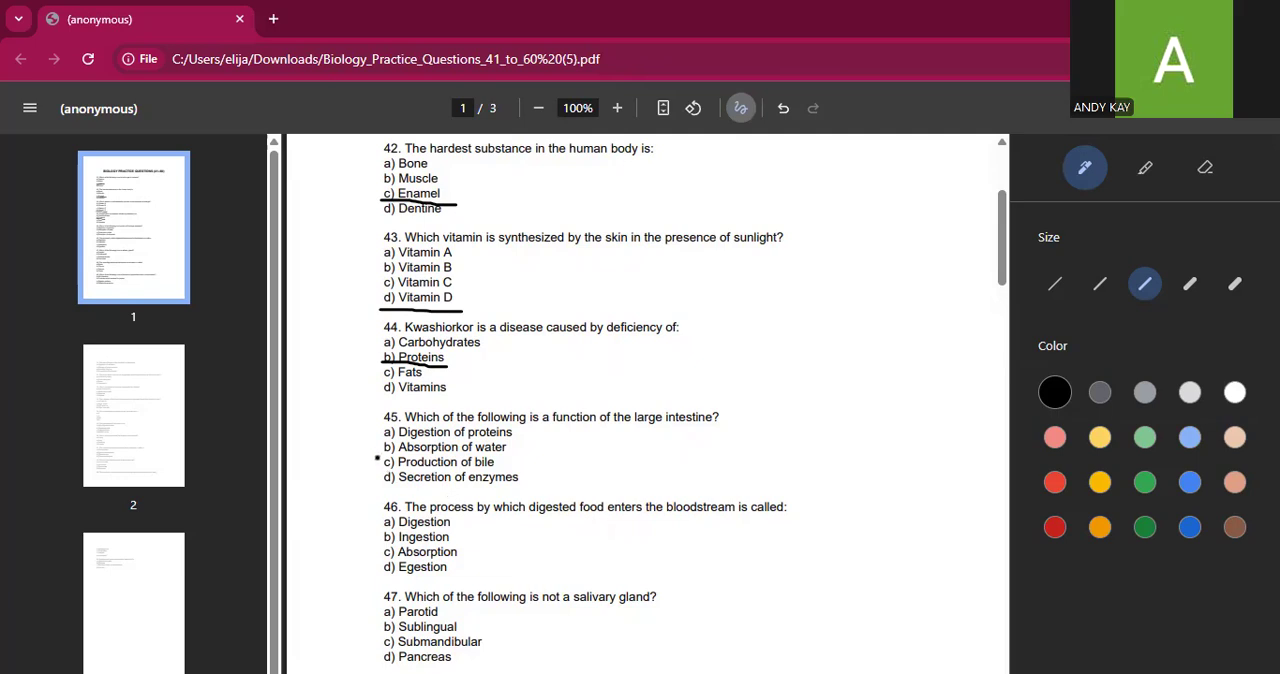
# Underline 'Absorption of water' as the answer to question 45.
pyautogui.moveTo(378, 461); pyautogui.dragTo(457, 461)
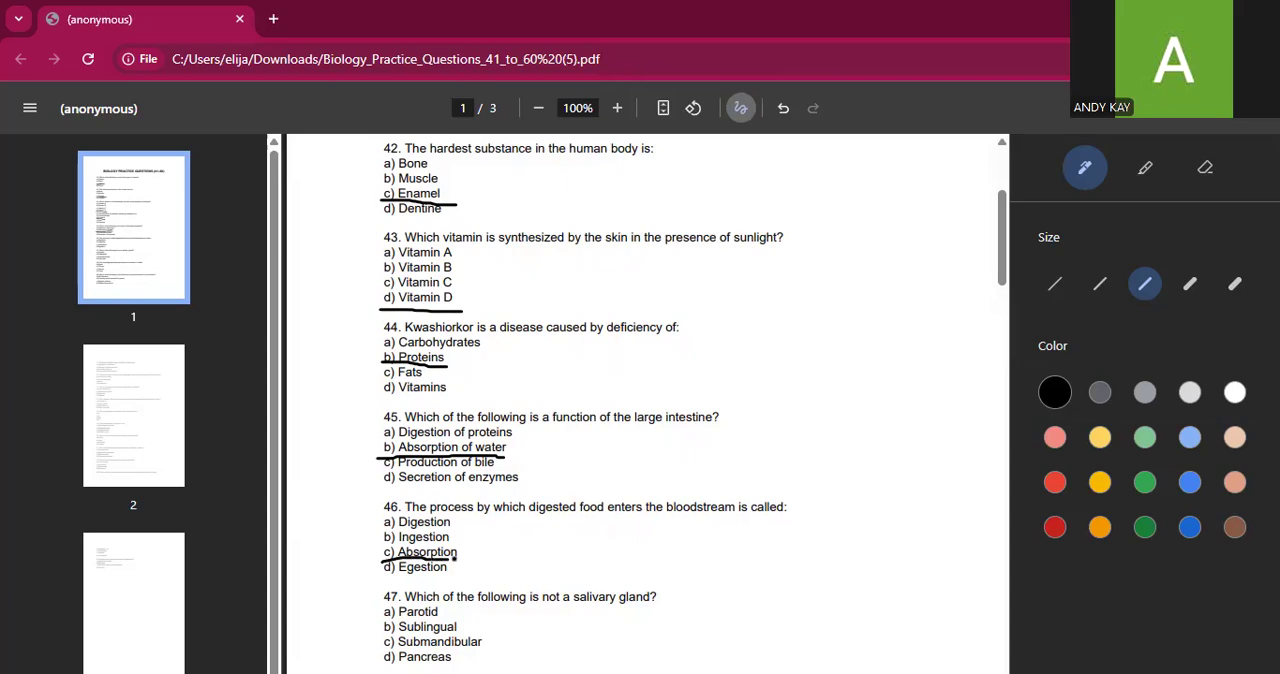
pyautogui.scroll(-3)
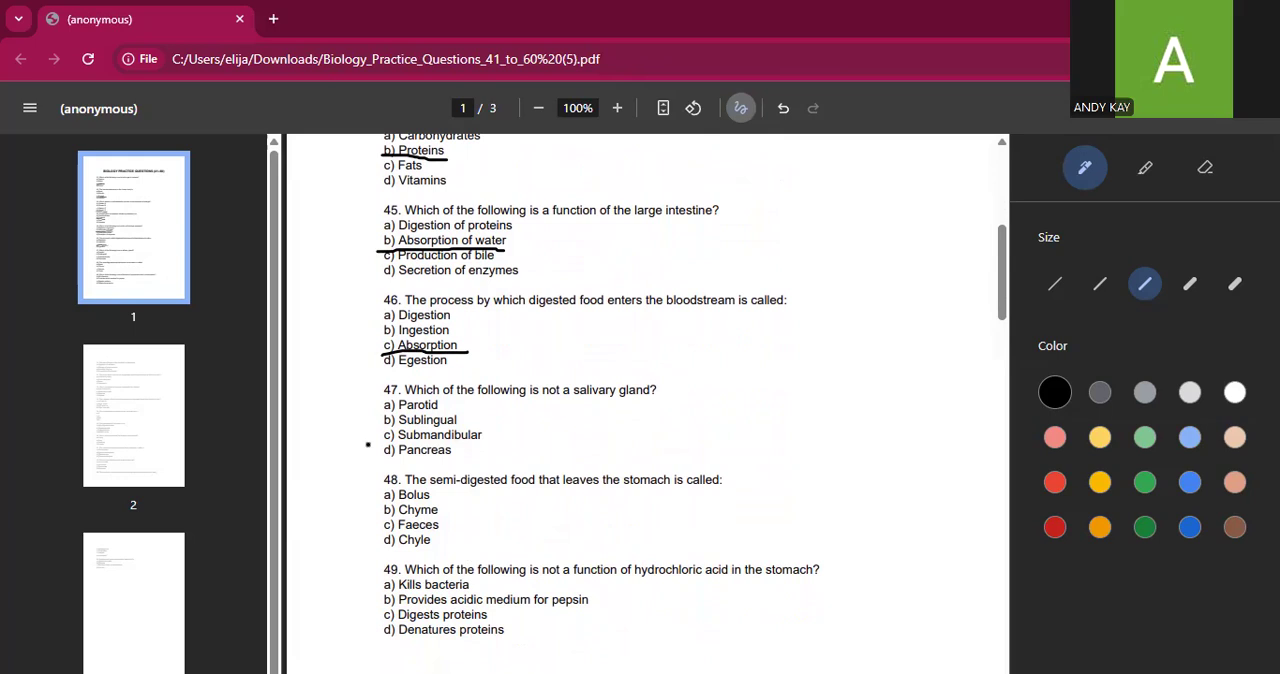
# Underline Pancreas (Q47) and Chyle (Q48), using two strokes for Chyle.
pyautogui.moveTo(382, 459); pyautogui.dragTo(452, 459)
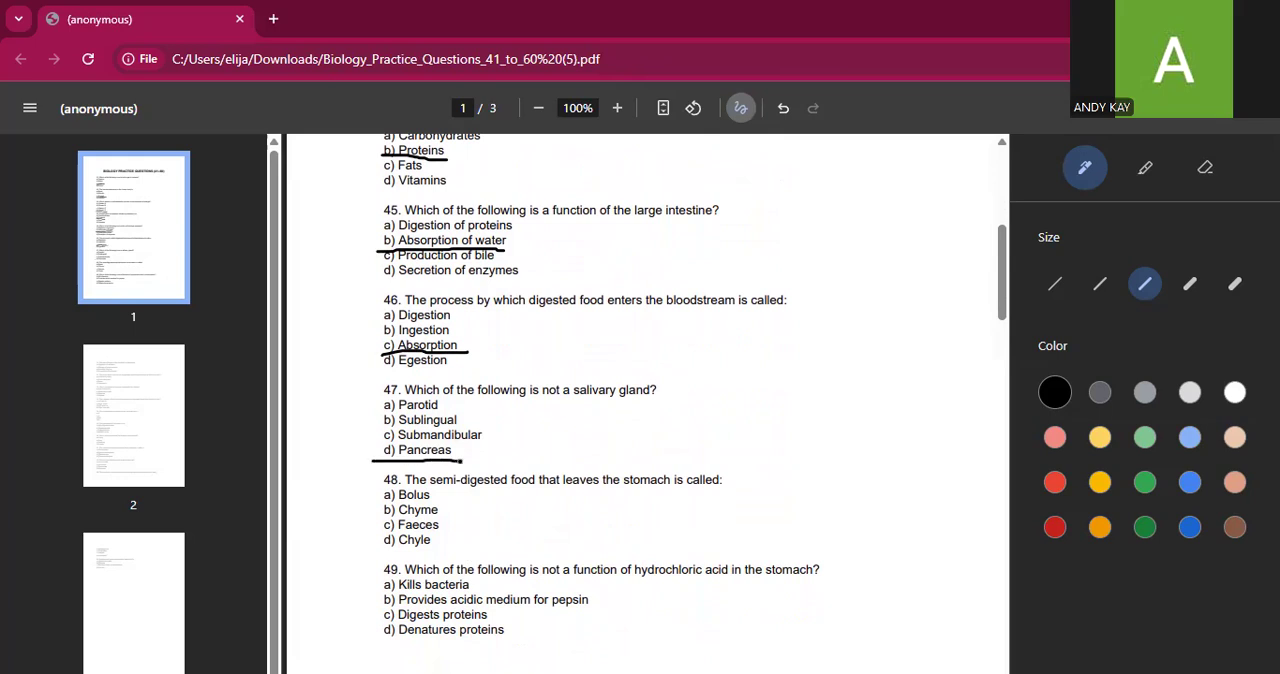
pyautogui.scroll(-3)
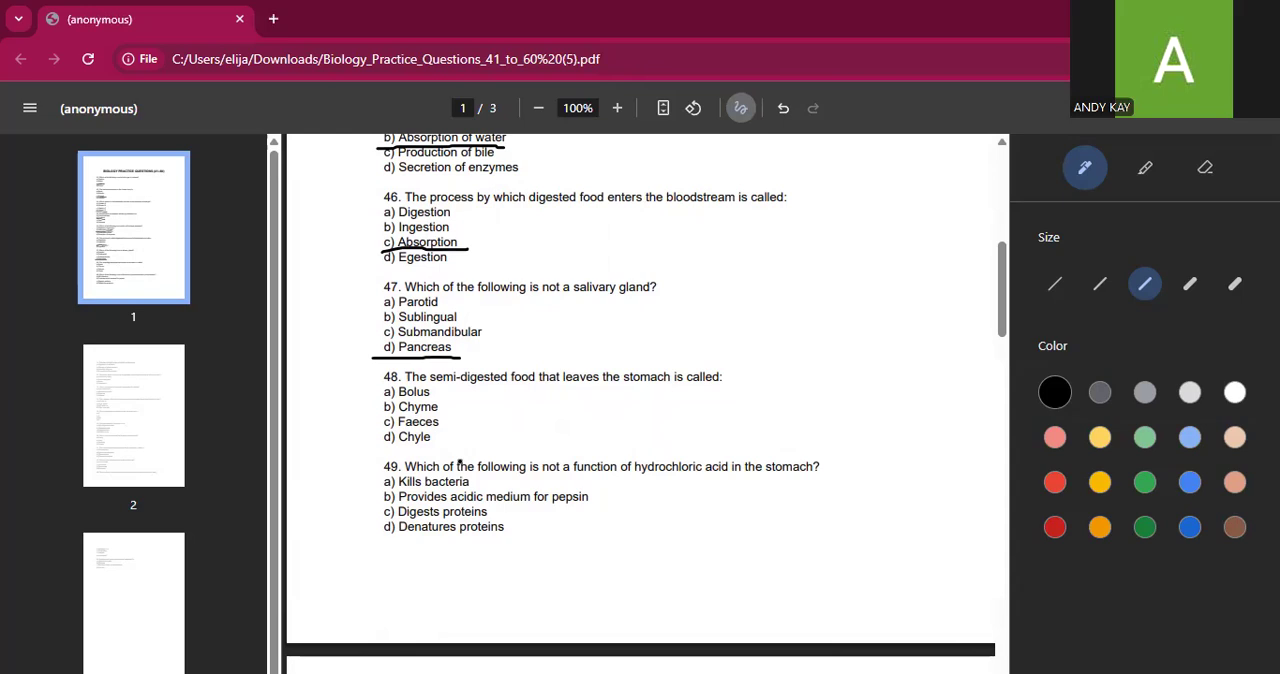
pyautogui.moveTo(385, 443); pyautogui.dragTo(432, 443)
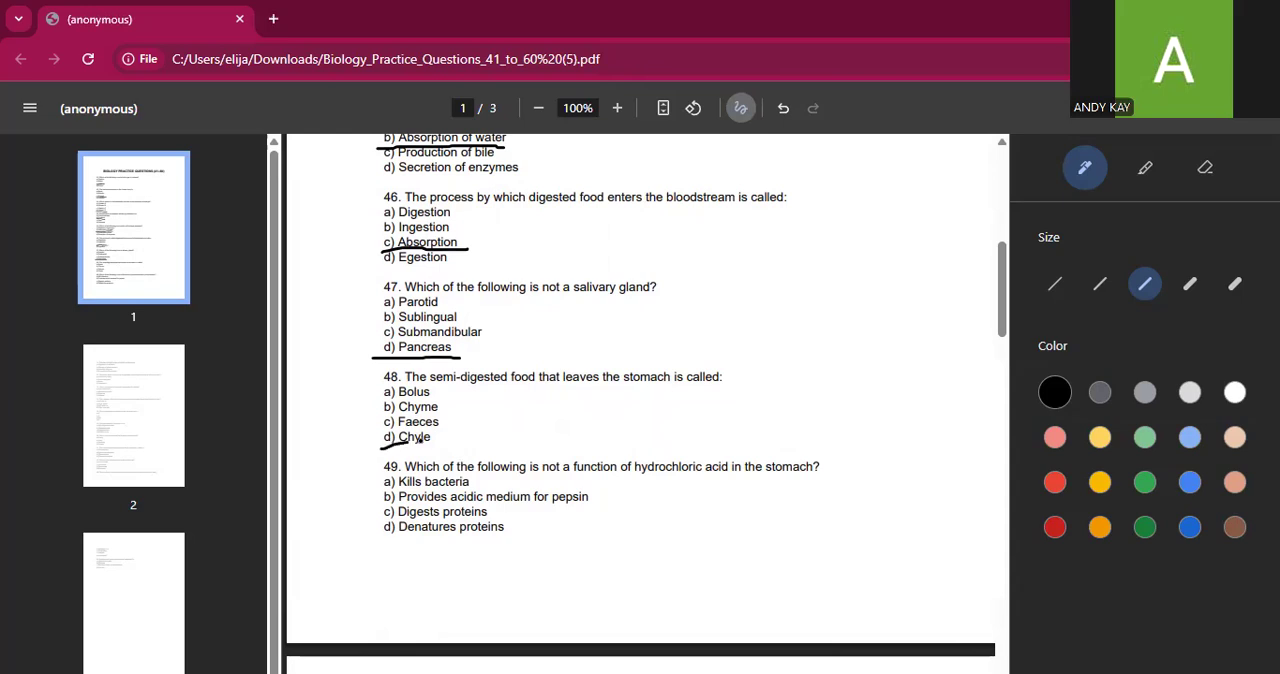
pyautogui.moveTo(390, 440); pyautogui.dragTo(448, 439)
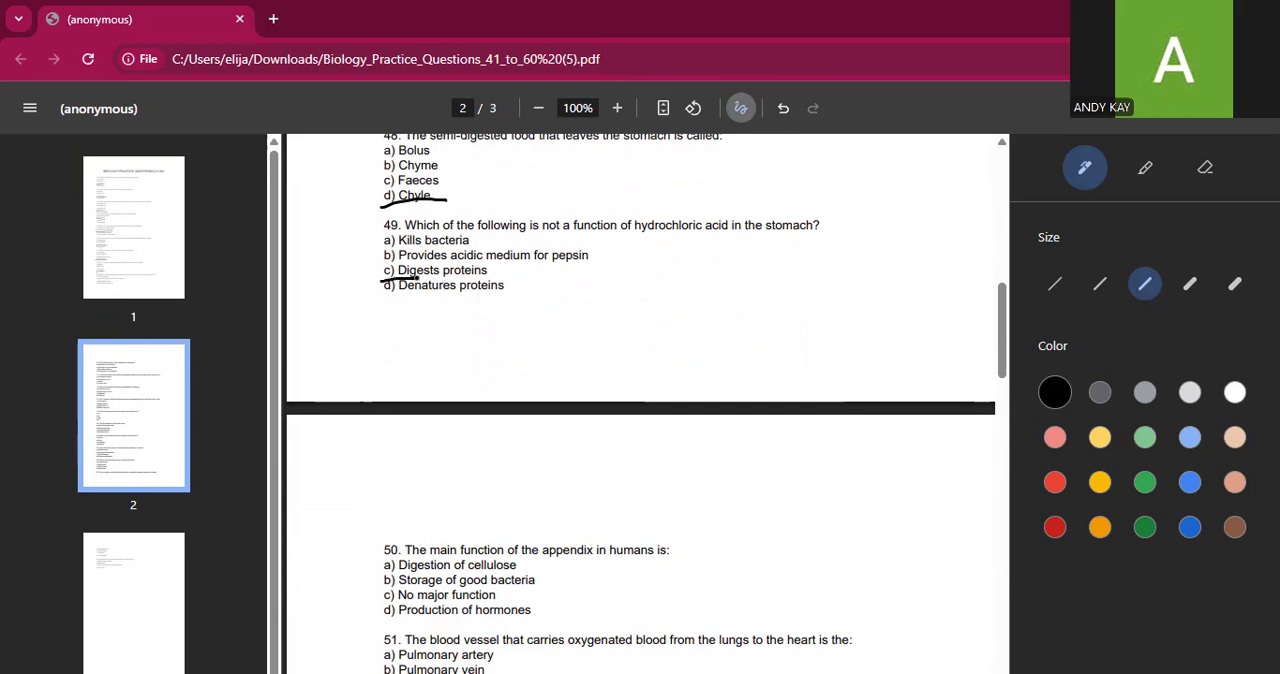
# Finish underlining Digests proteins (Q49) and underline No major function (Q50).
pyautogui.moveTo(414, 276); pyautogui.dragTo(477, 274)
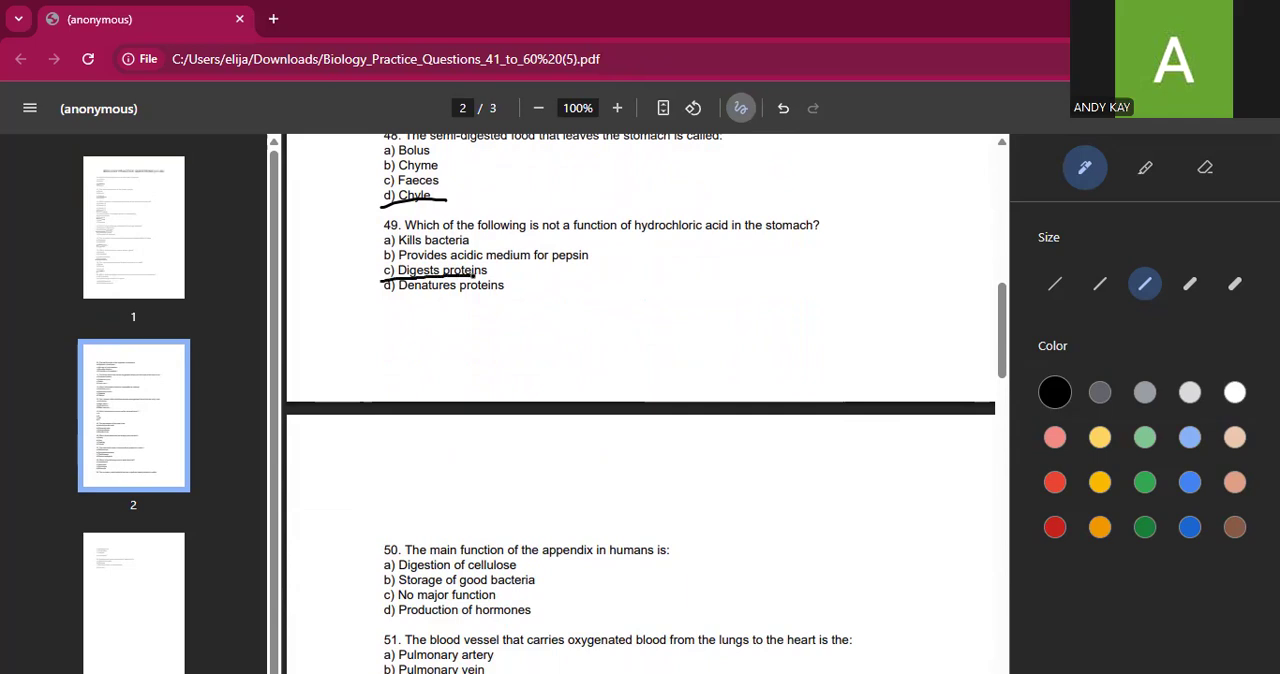
pyautogui.moveTo(398, 271); pyautogui.dragTo(479, 270)
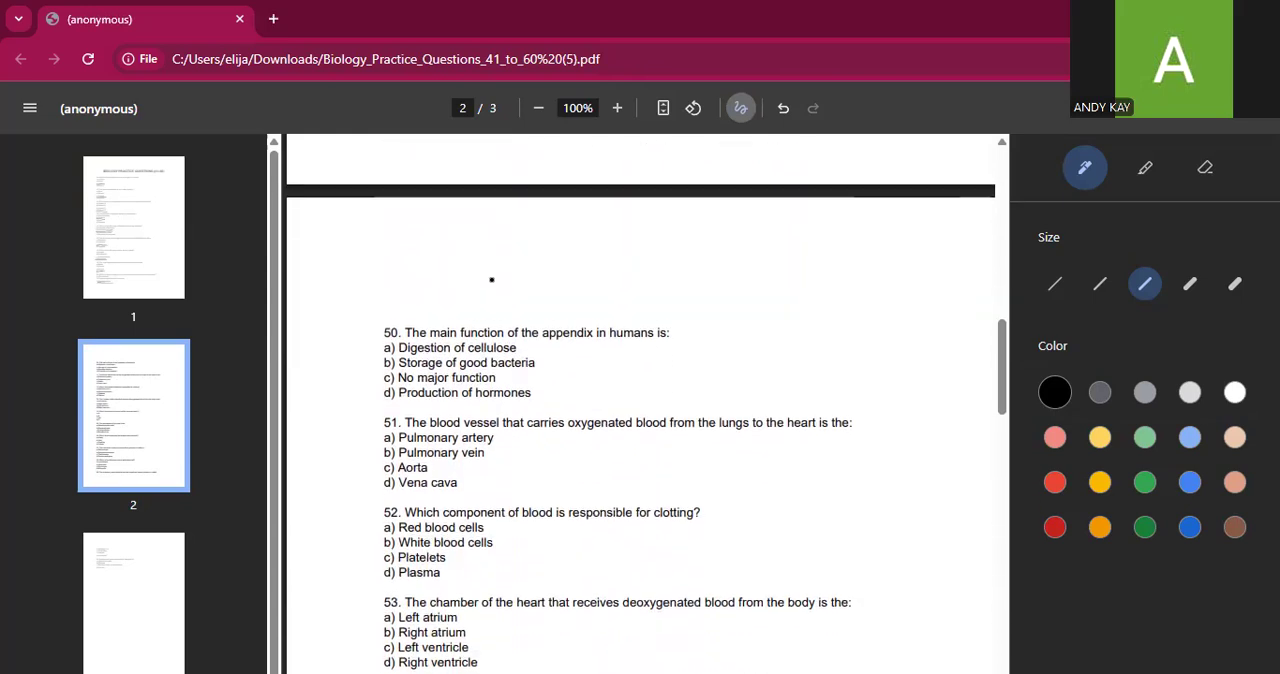
pyautogui.scroll(-3)
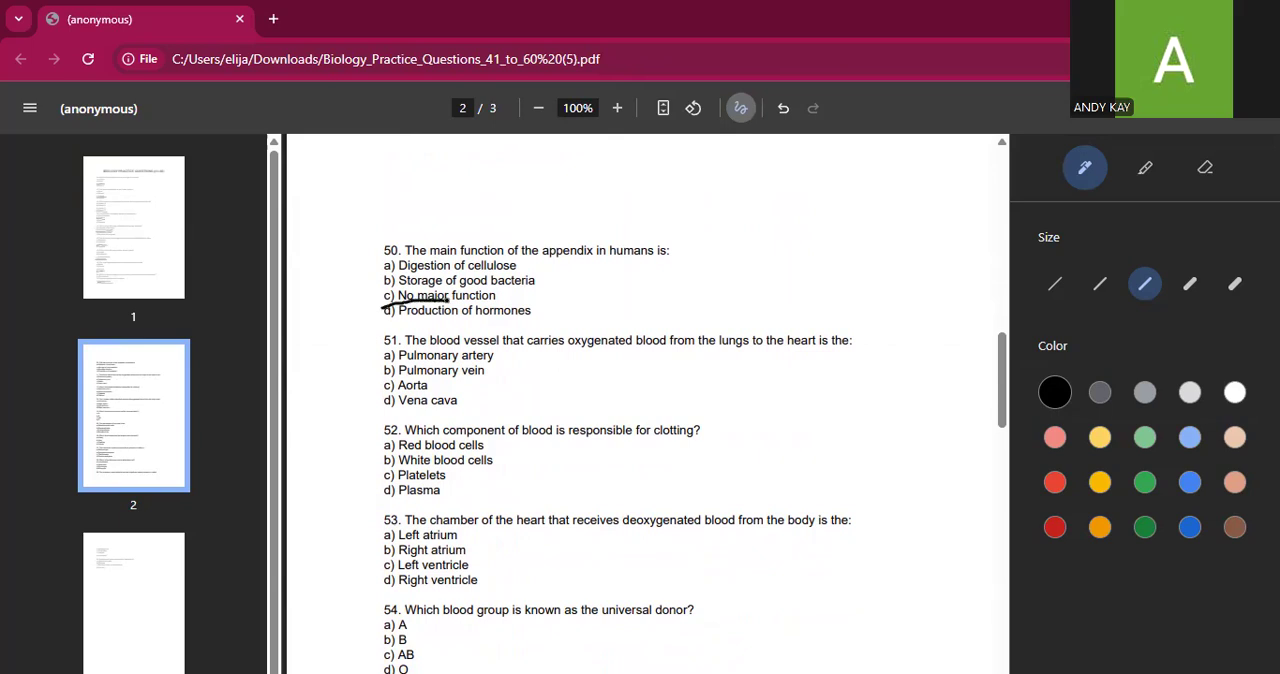
pyautogui.moveTo(398, 298); pyautogui.dragTo(500, 298)
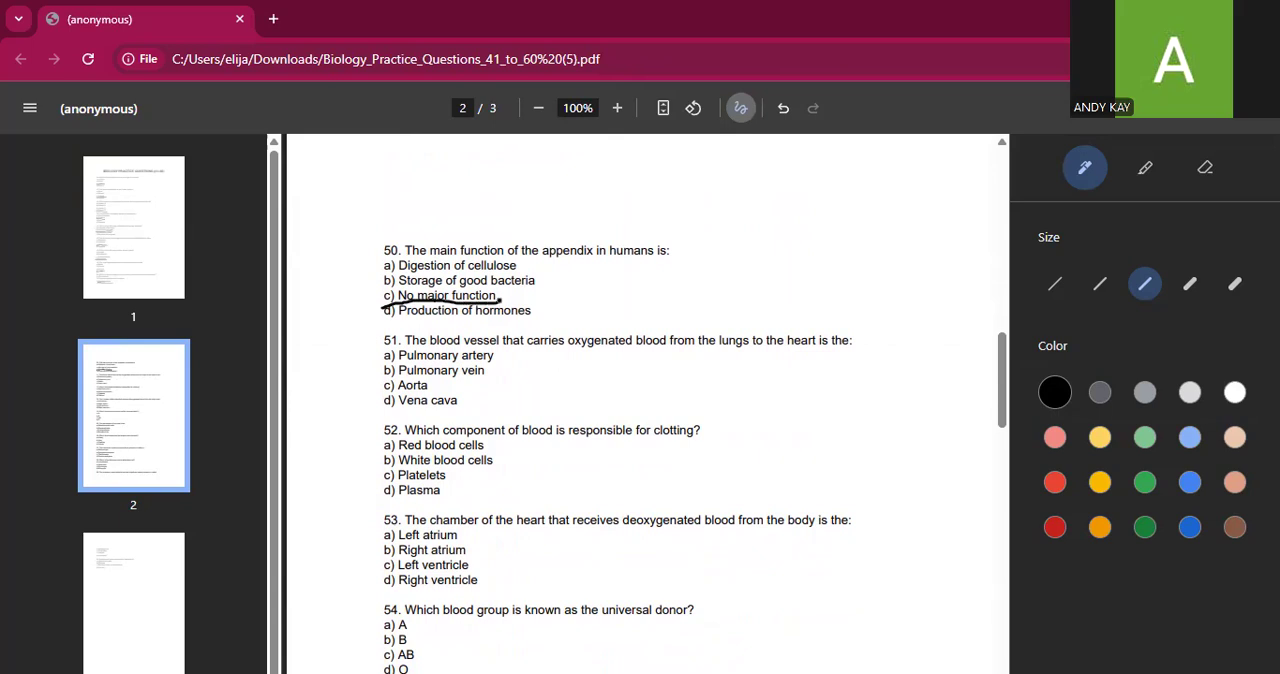
pyautogui.scroll(-3)
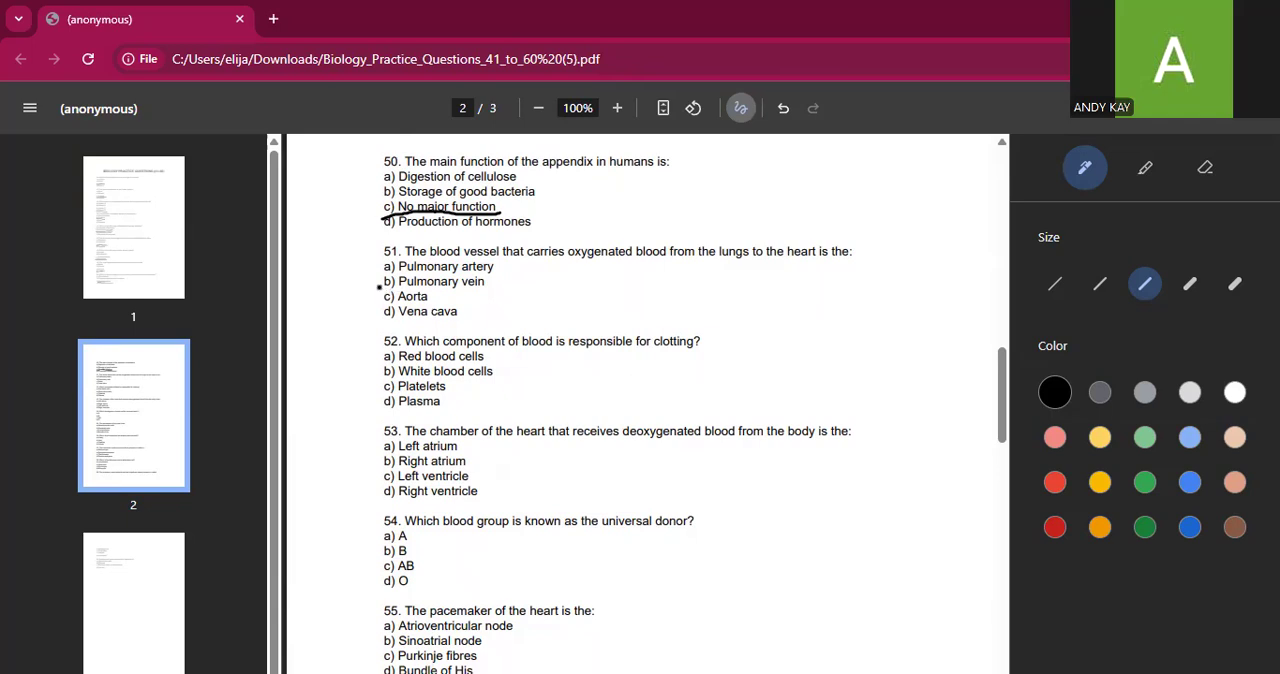
# Underline Pulmonary vein as the answer to question 51.
pyautogui.moveTo(383, 290); pyautogui.dragTo(485, 290)
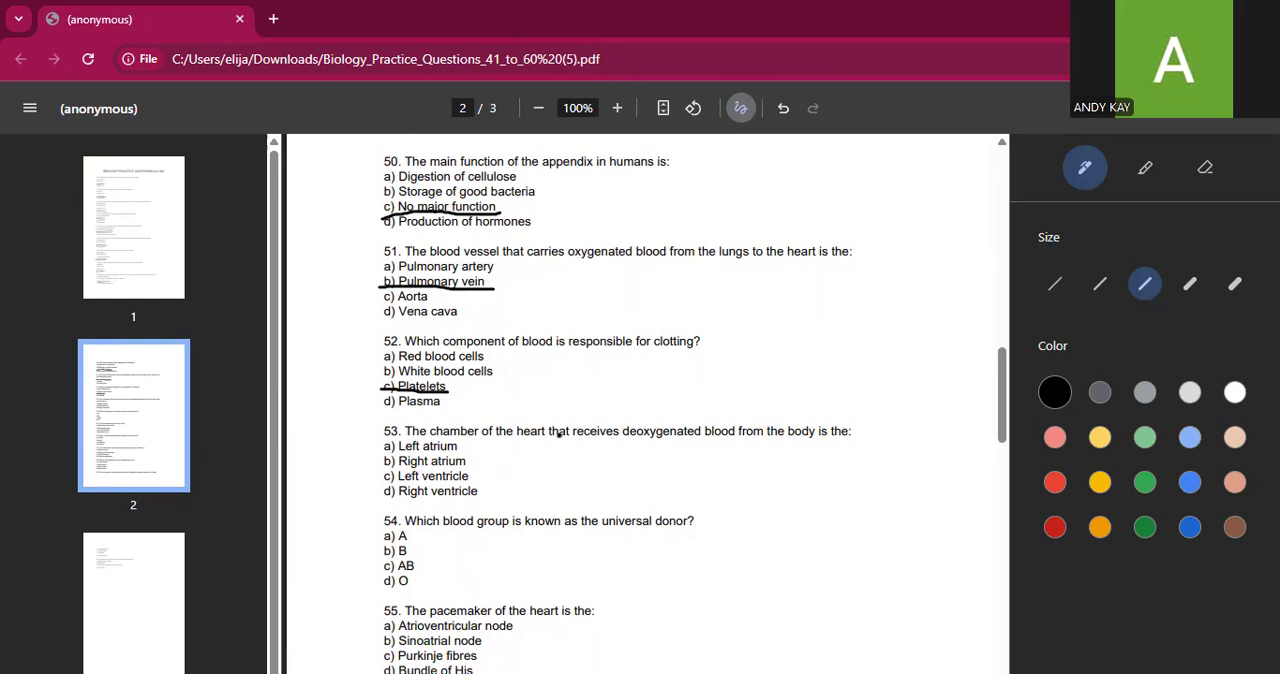
pyautogui.scroll(-3)
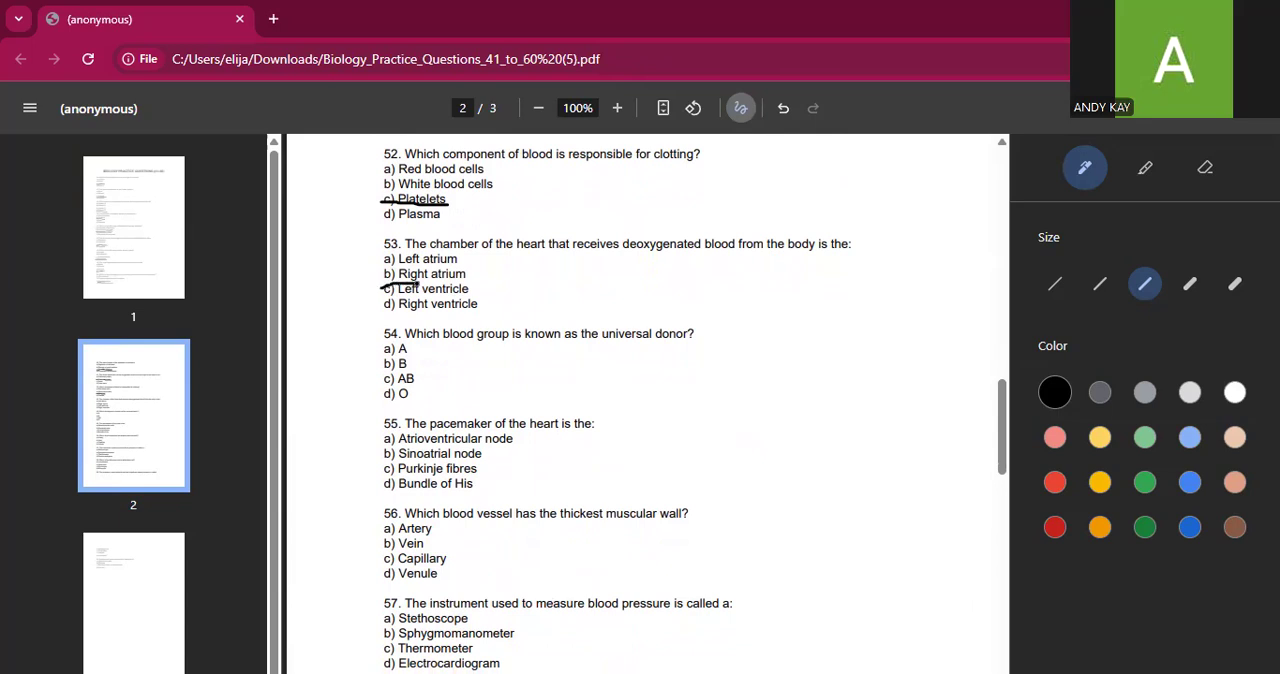
# Underline Right atrium (Q53) and O (Q54), then scroll further down.
pyautogui.moveTo(400, 277); pyautogui.dragTo(470, 275)
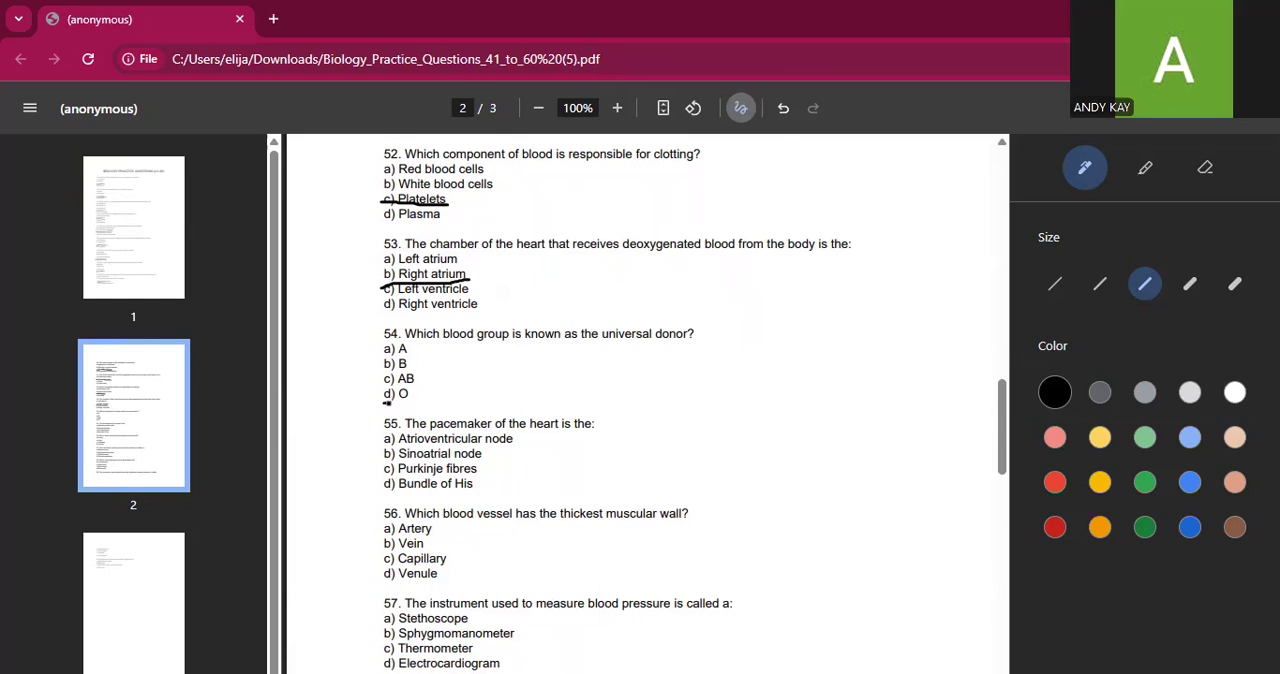
pyautogui.moveTo(388, 401); pyautogui.dragTo(415, 401)
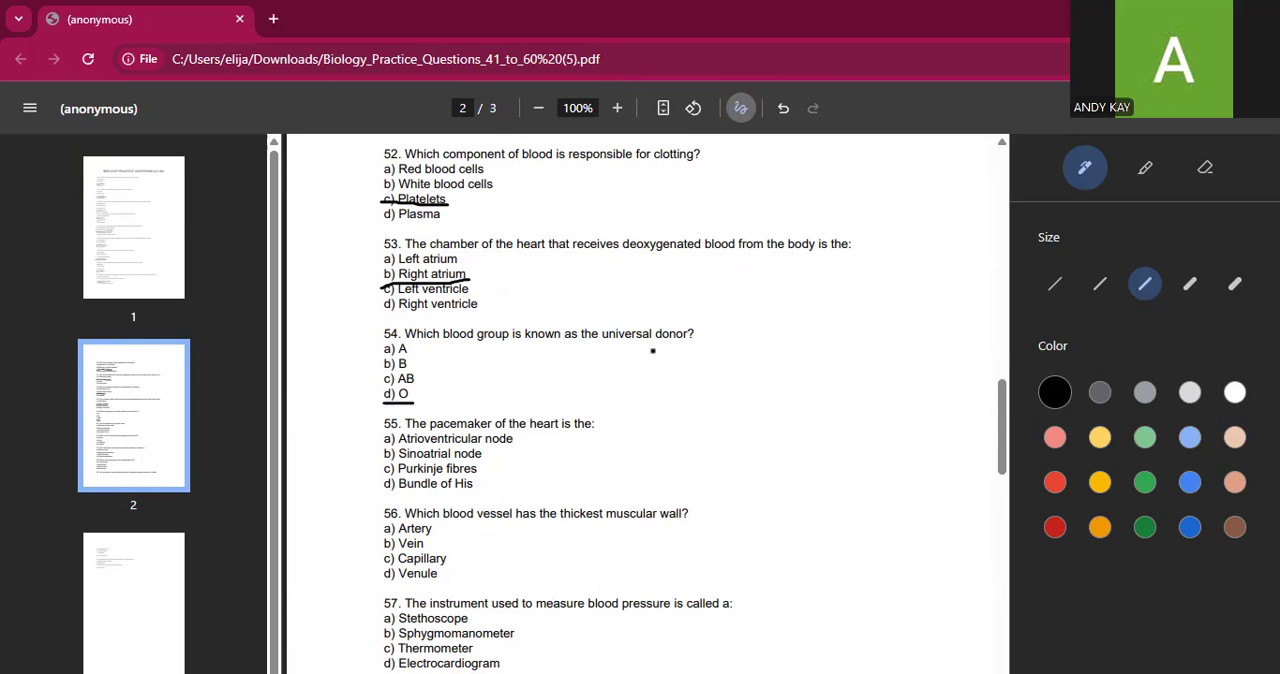
pyautogui.scroll(-3)
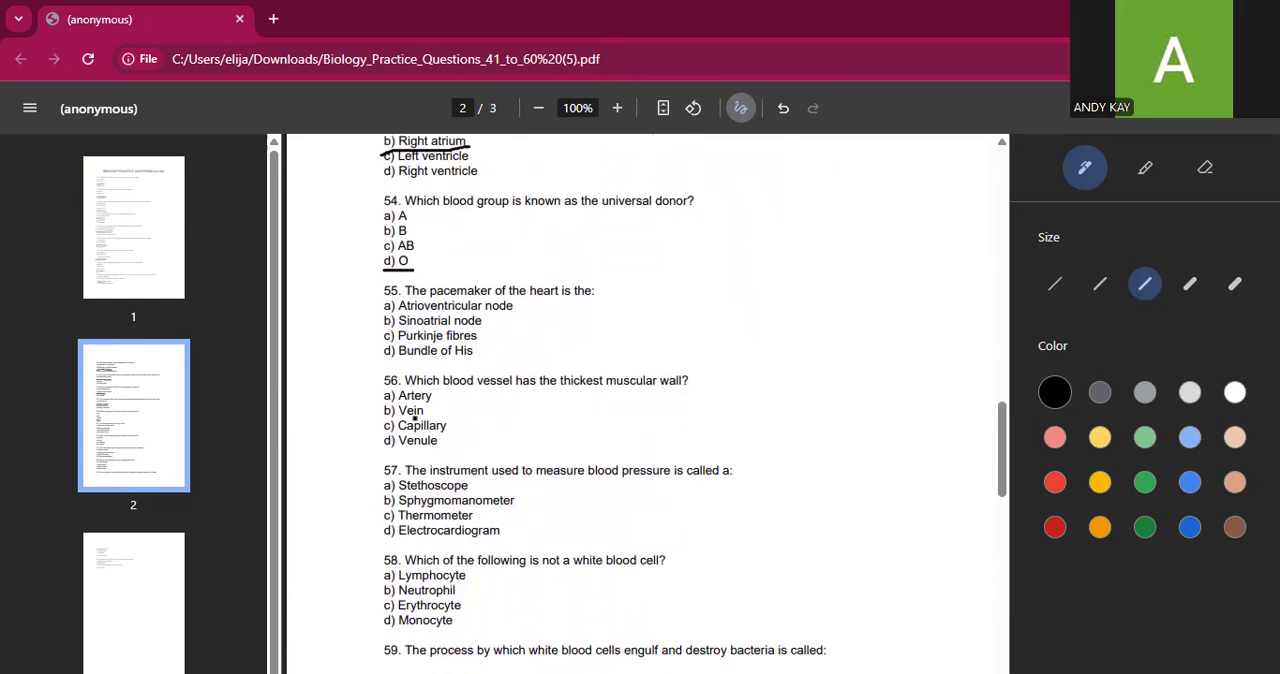
pyautogui.scroll(-3)
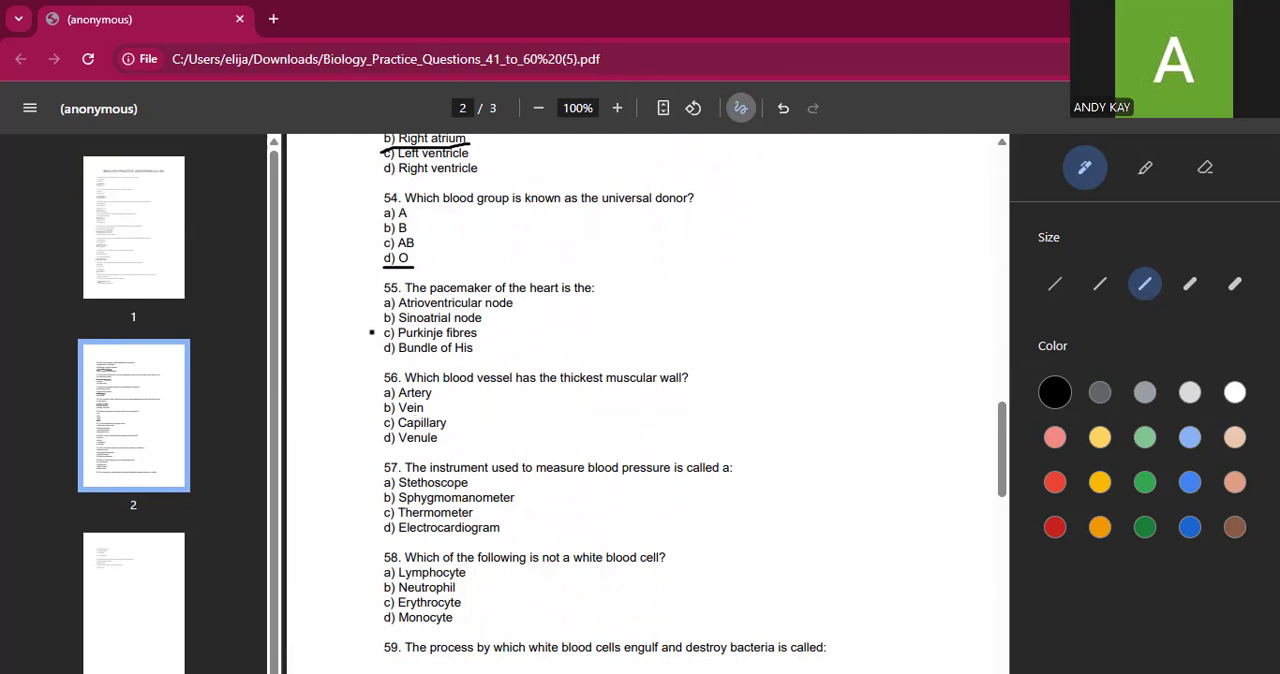
# Underline Sinoatrial node (Q55), Artery (Q56) and all of Sphygmomanometer (Q57).
pyautogui.moveTo(382, 333); pyautogui.dragTo(470, 331)
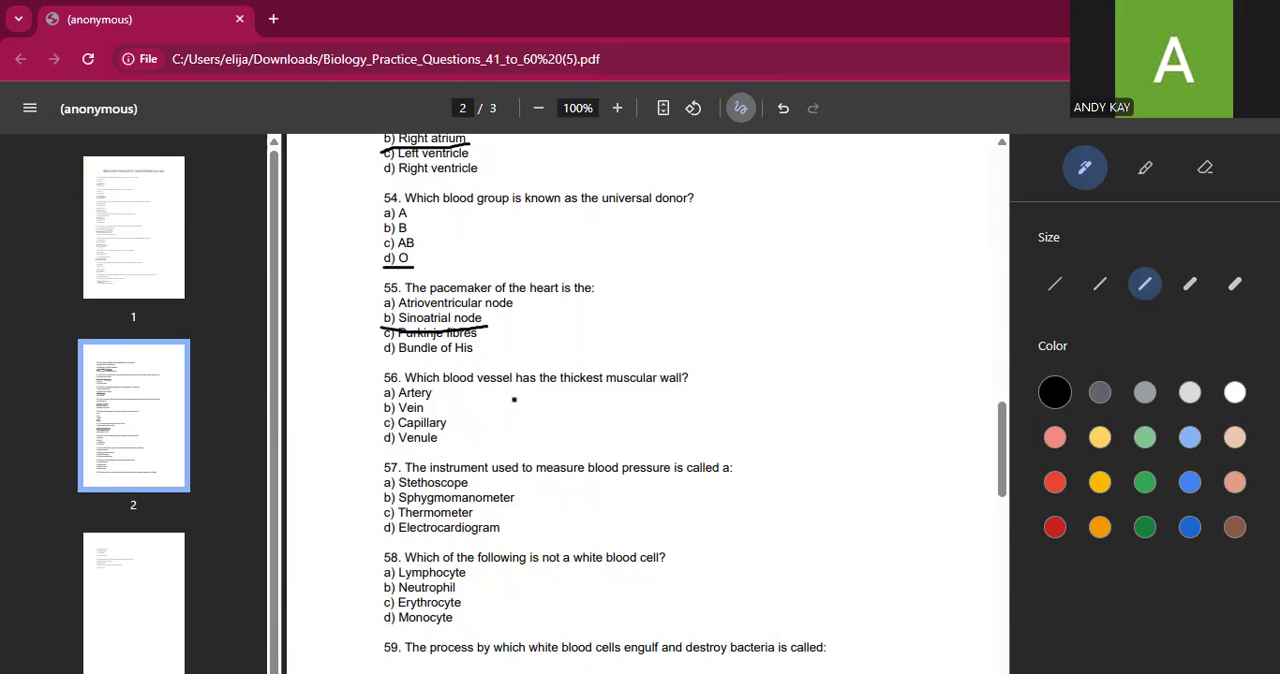
pyautogui.scroll(-3)
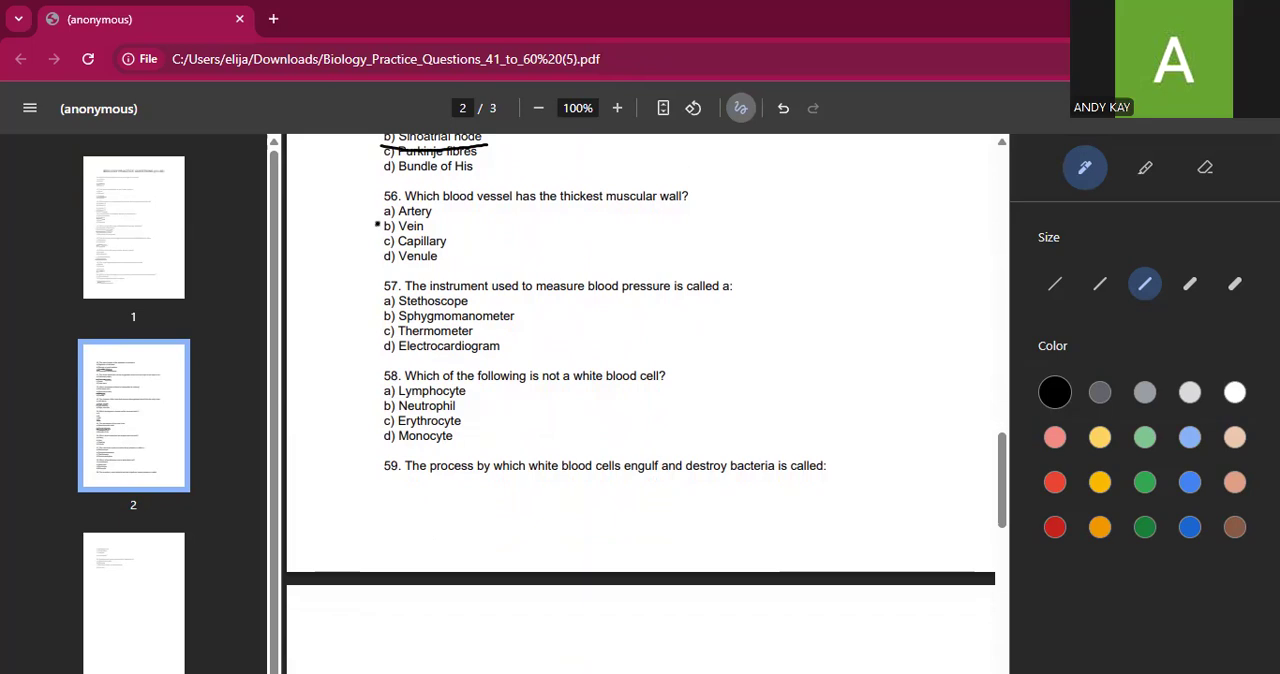
pyautogui.moveTo(383, 224); pyautogui.dragTo(435, 224)
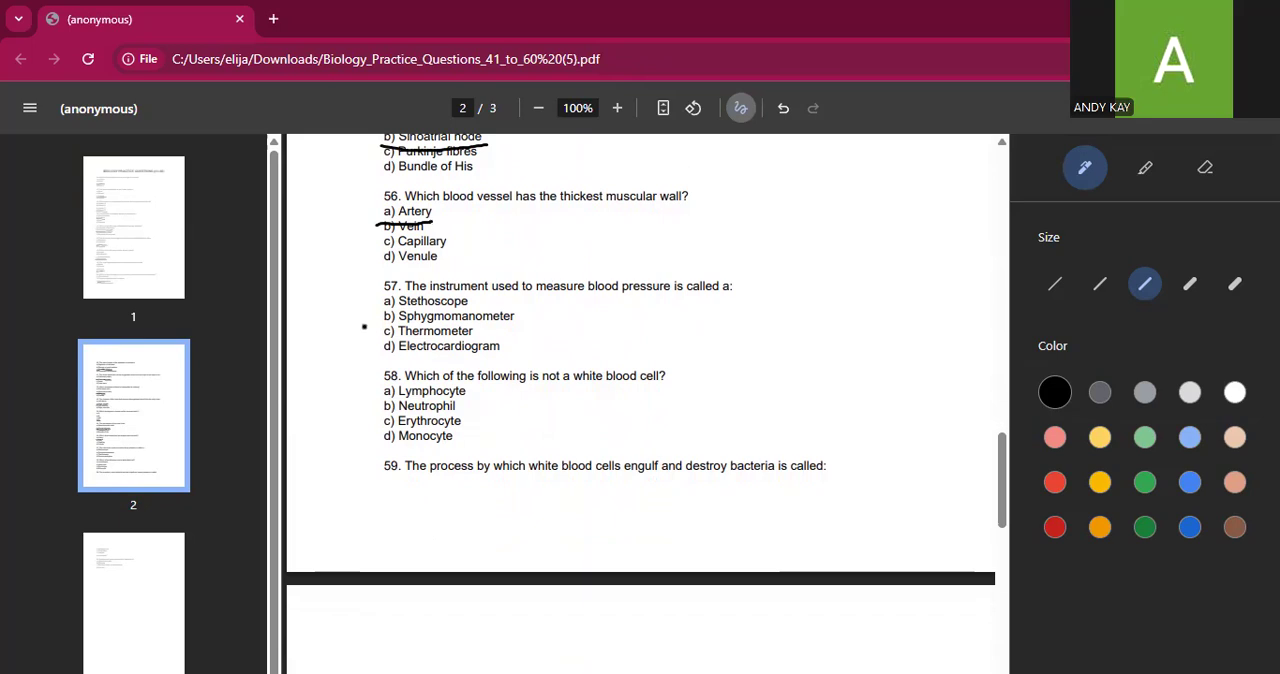
pyautogui.moveTo(395, 325); pyautogui.dragTo(512, 324)
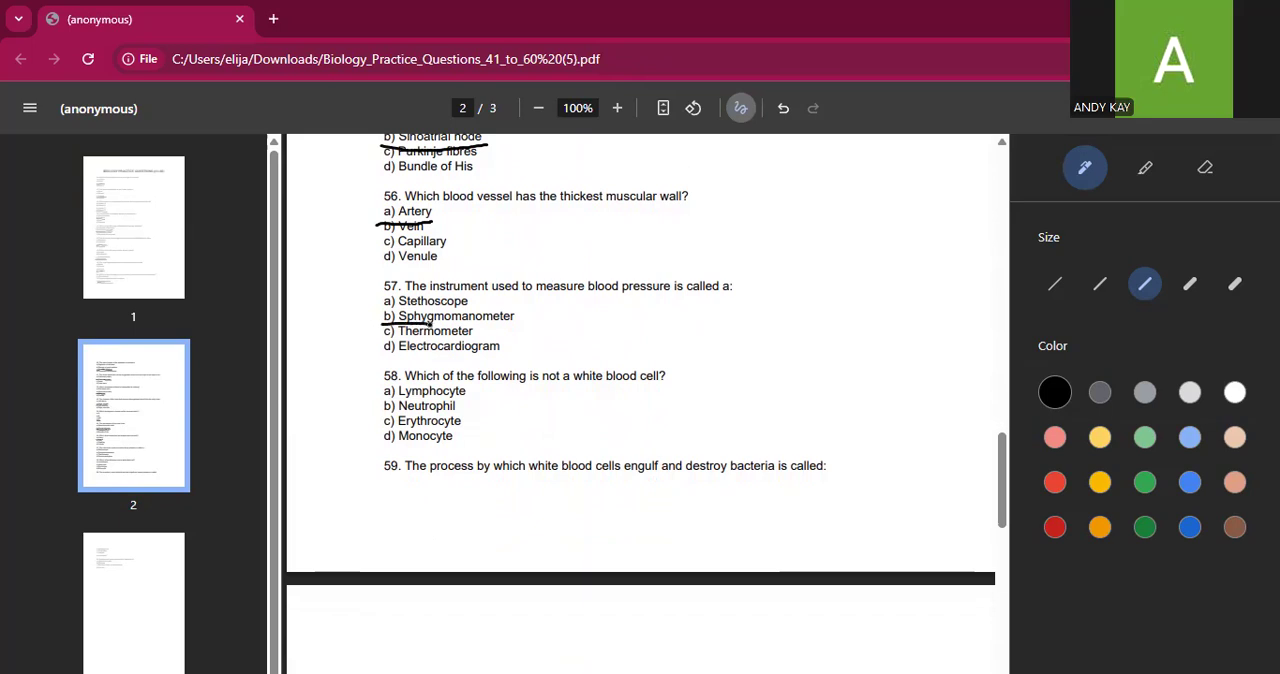
pyautogui.moveTo(428, 325); pyautogui.dragTo(518, 325)
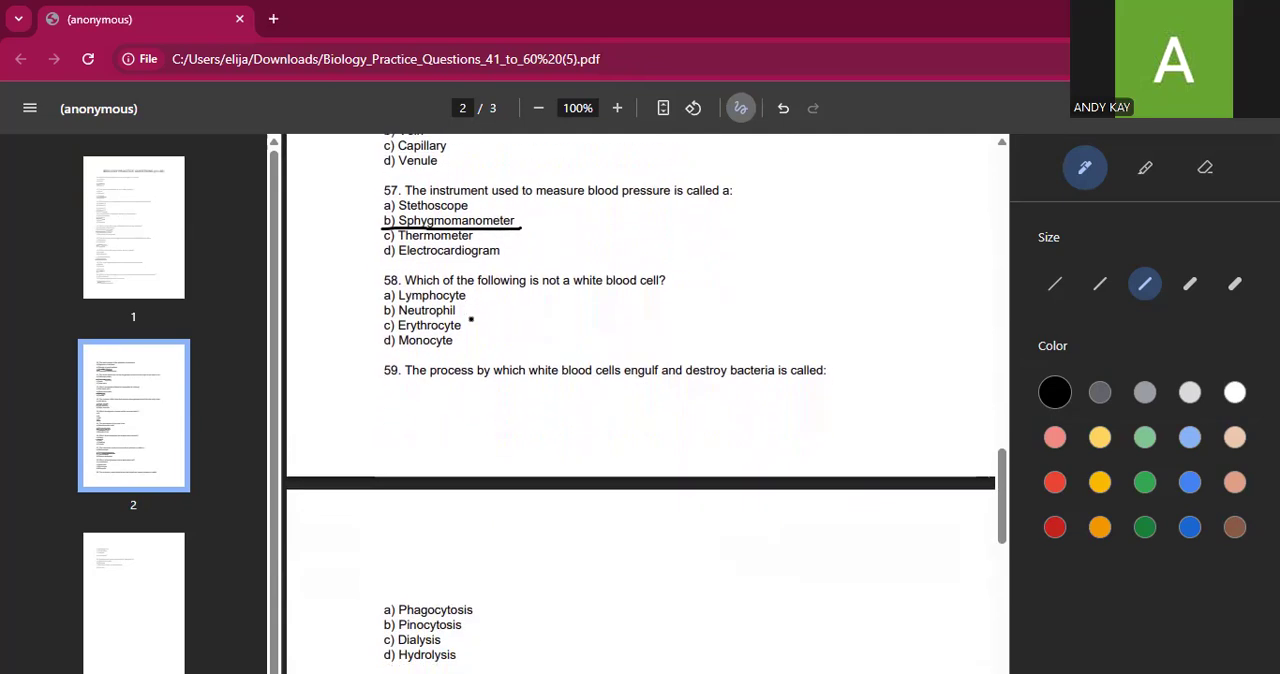
# Underline Erythrocyte for question 58 and scroll page 3 into view.
pyautogui.scroll(-3)
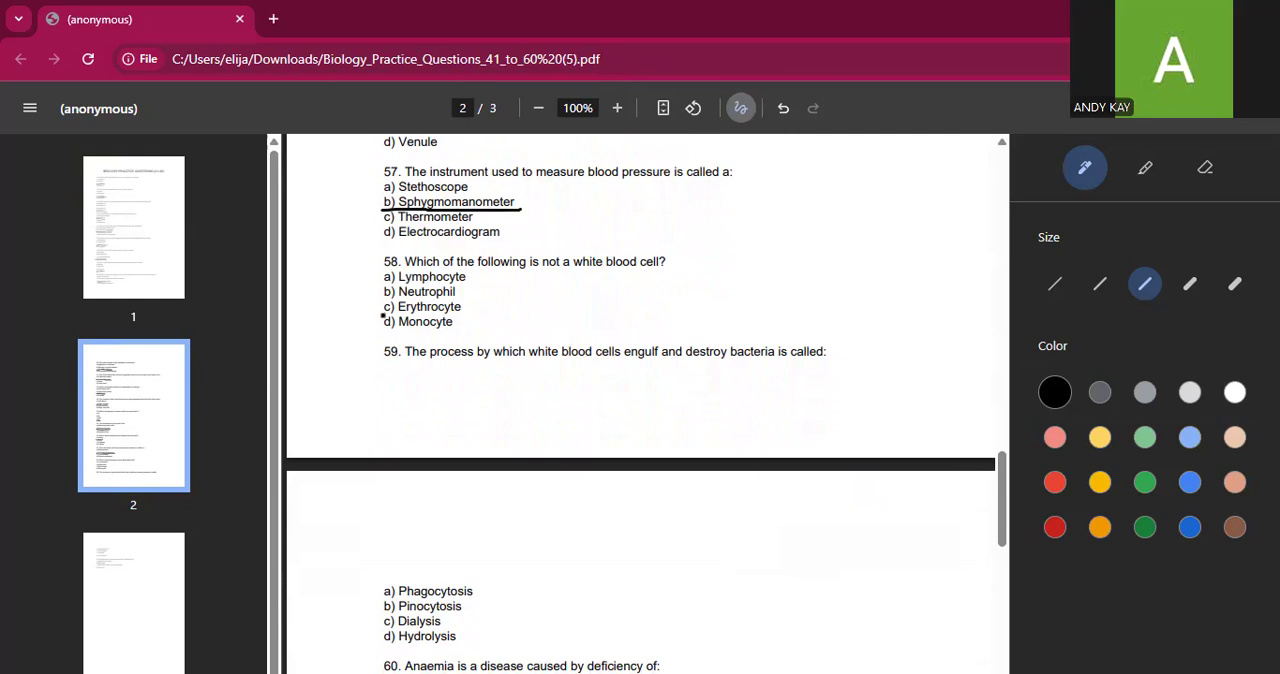
pyautogui.moveTo(383, 317); pyautogui.dragTo(472, 316)
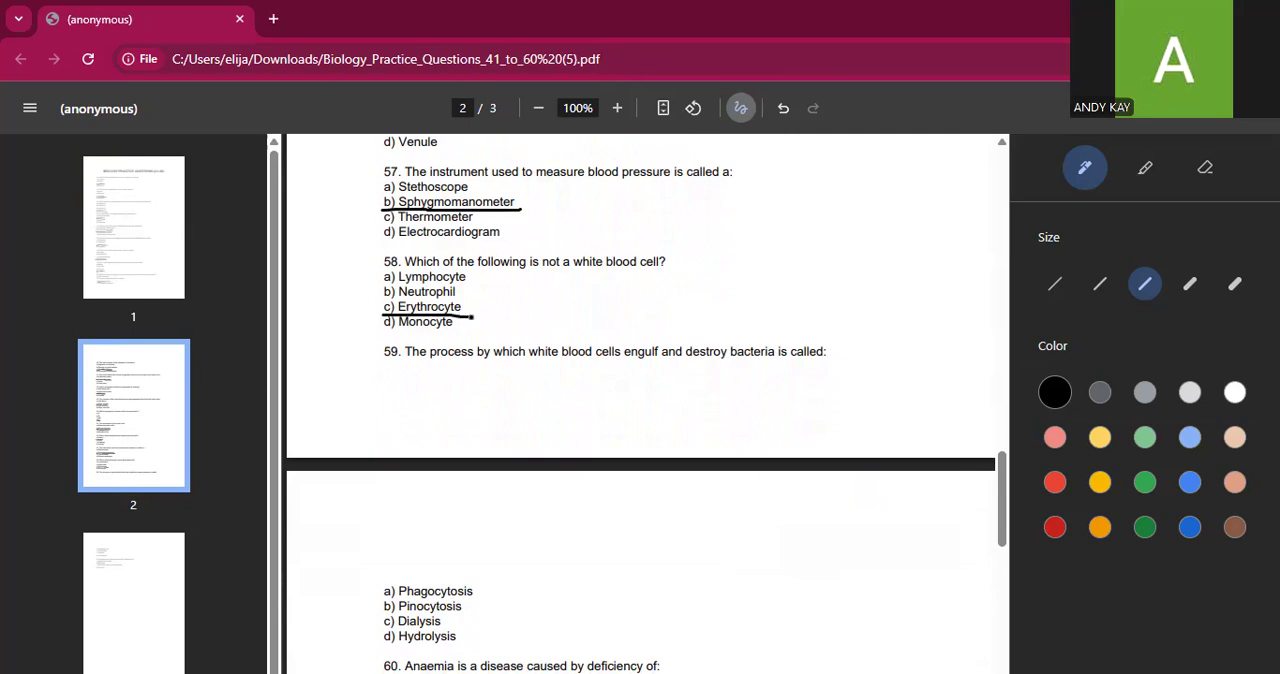
pyautogui.scroll(-3)
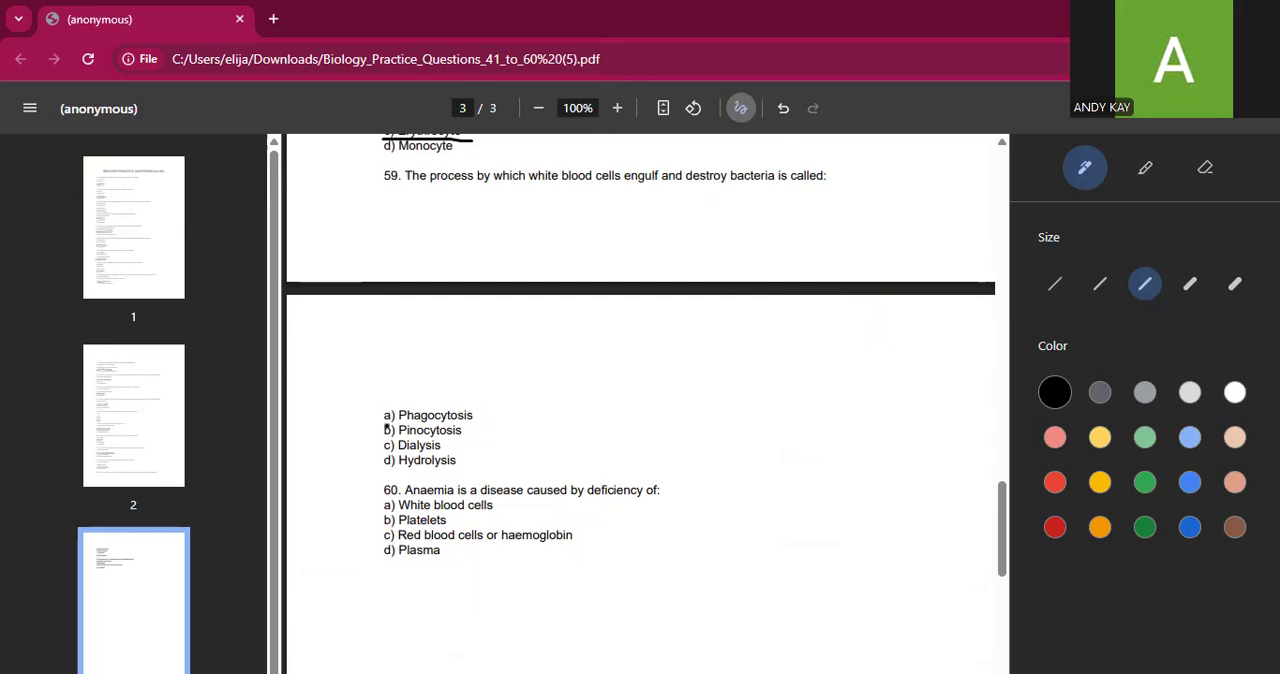
# Underline Phagocytosis (Q59) and the full 'Red blood cells or haemoglobin' (Q60).
pyautogui.moveTo(390, 421); pyautogui.dragTo(472, 421)
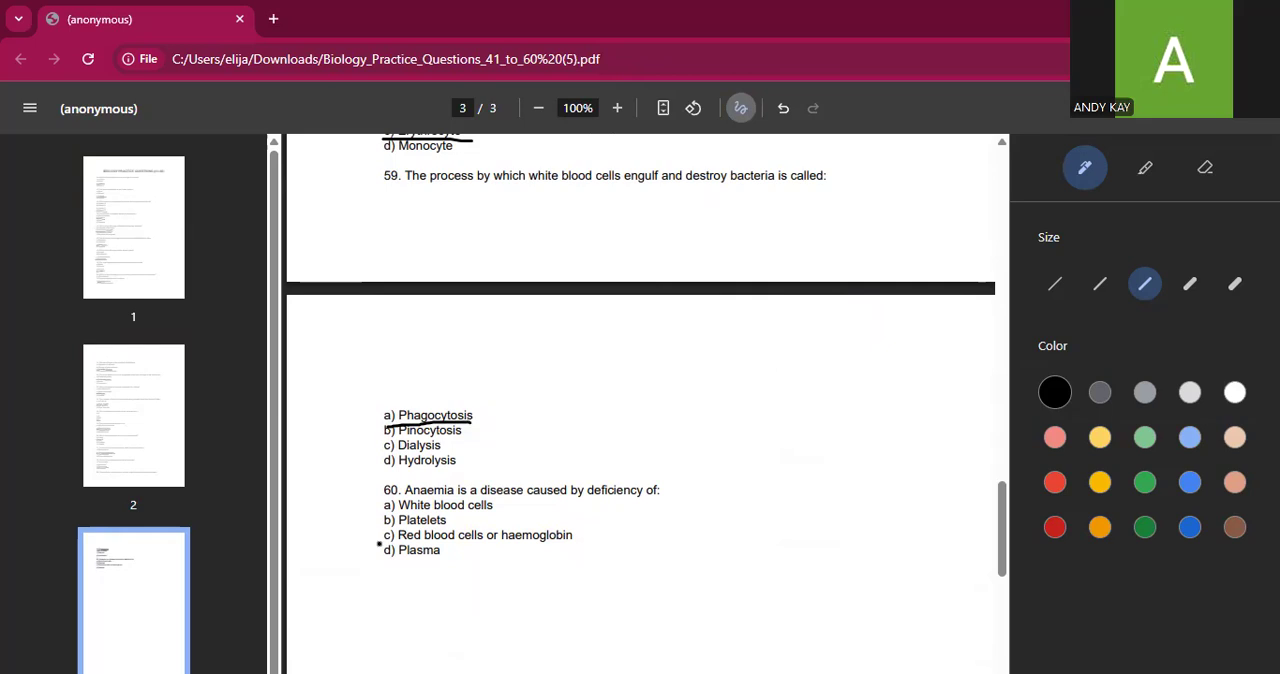
pyautogui.moveTo(378, 544); pyautogui.dragTo(492, 541)
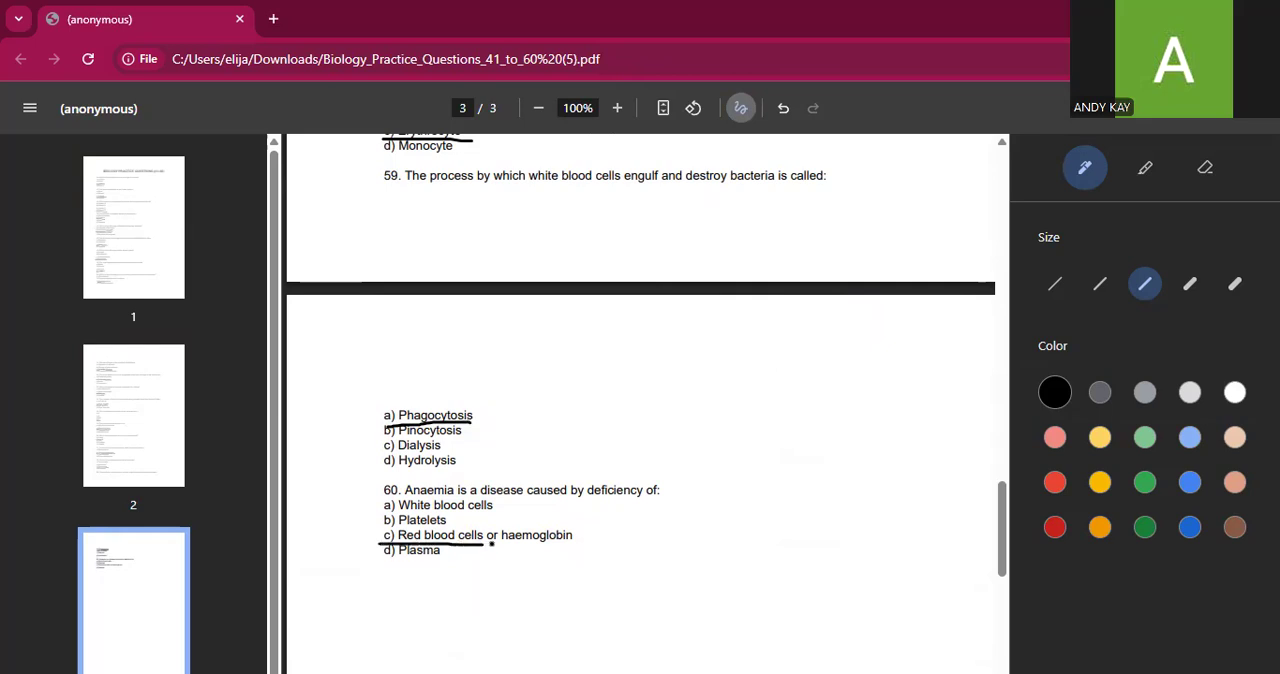
pyautogui.moveTo(383, 543); pyautogui.dragTo(576, 543)
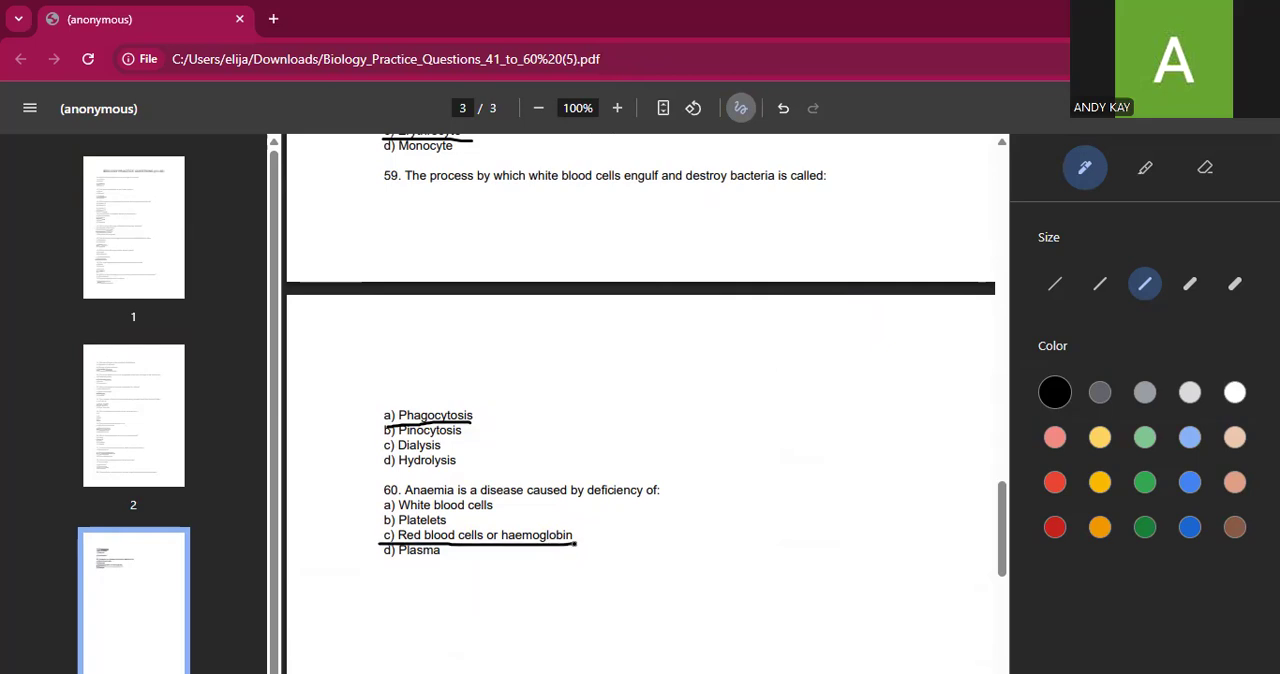